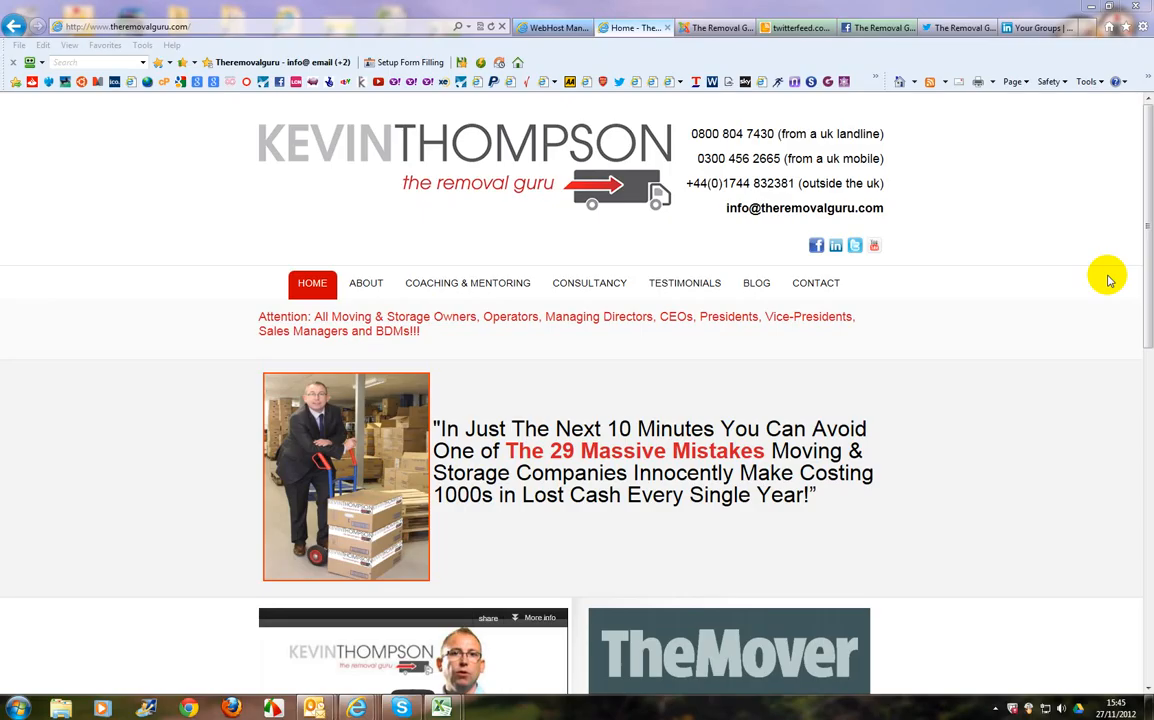
mouse_move(1083, 257)
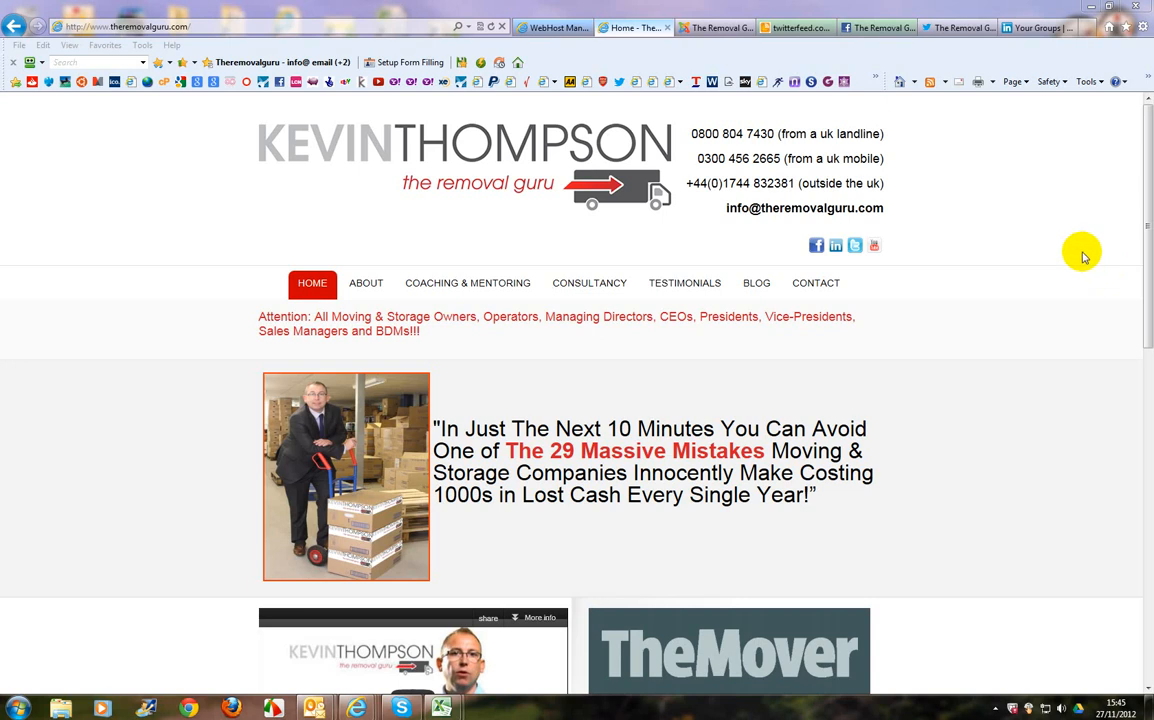
mouse_move(1082, 253)
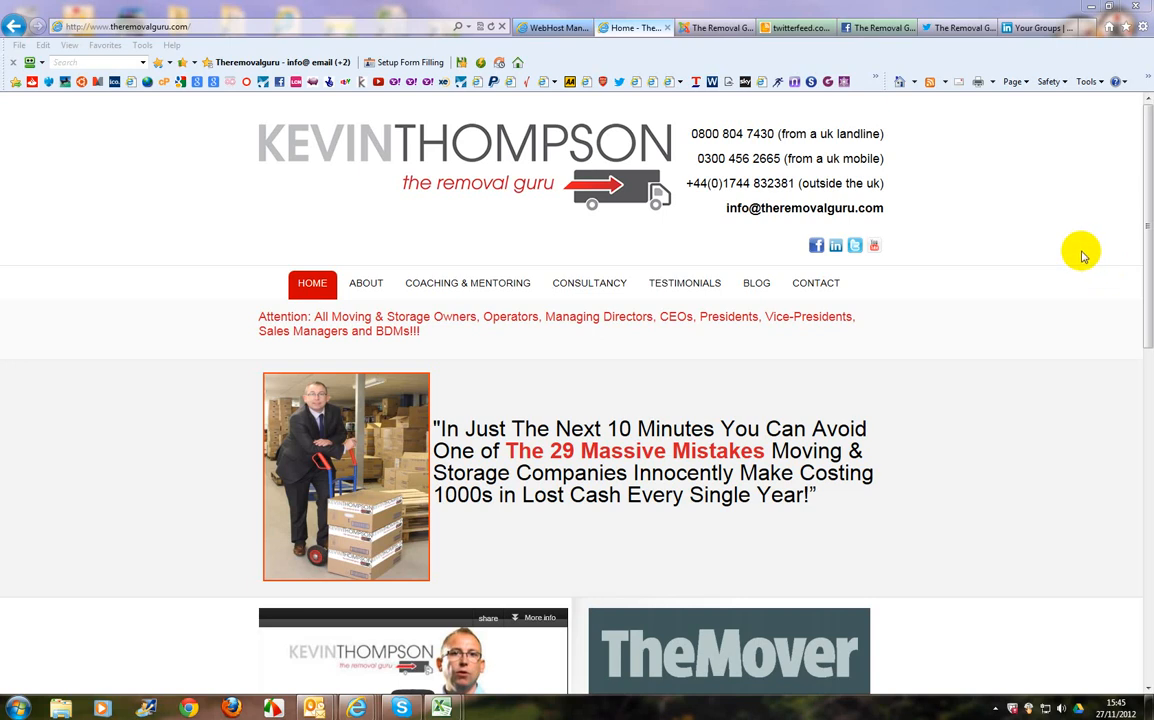
mouse_move(684, 283)
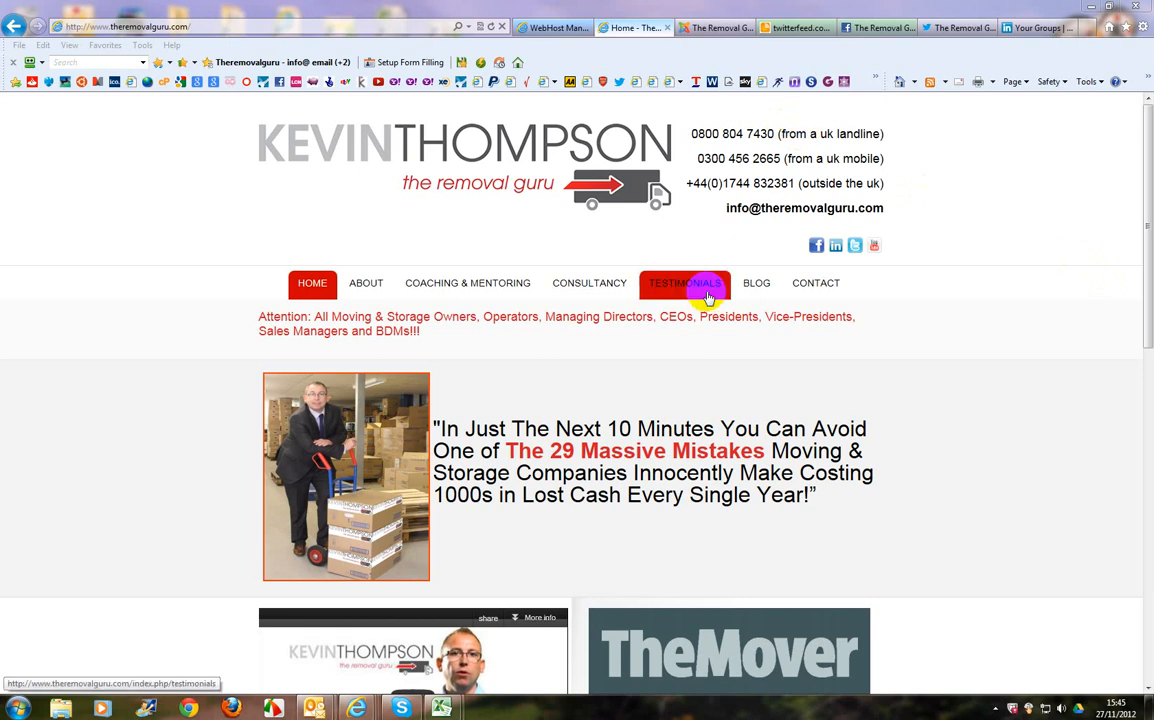
- Open the Removal Guru BLOG page showing the 'Site Launched today!' post
click(756, 283)
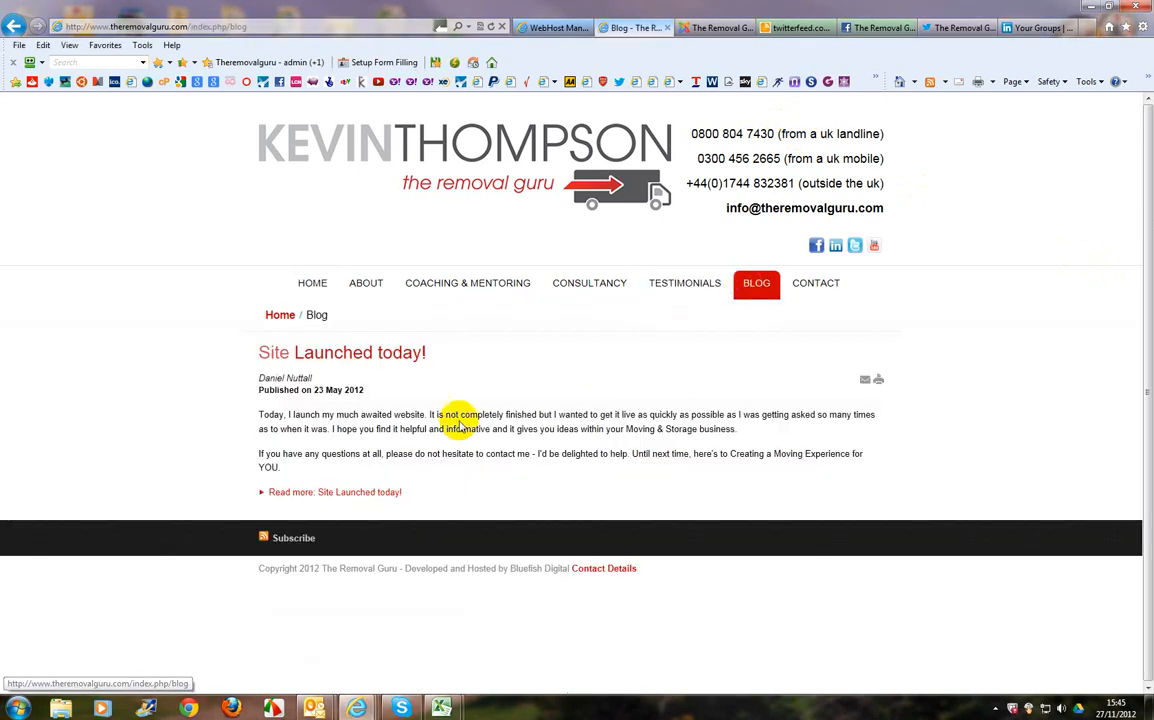
mouse_move(485, 512)
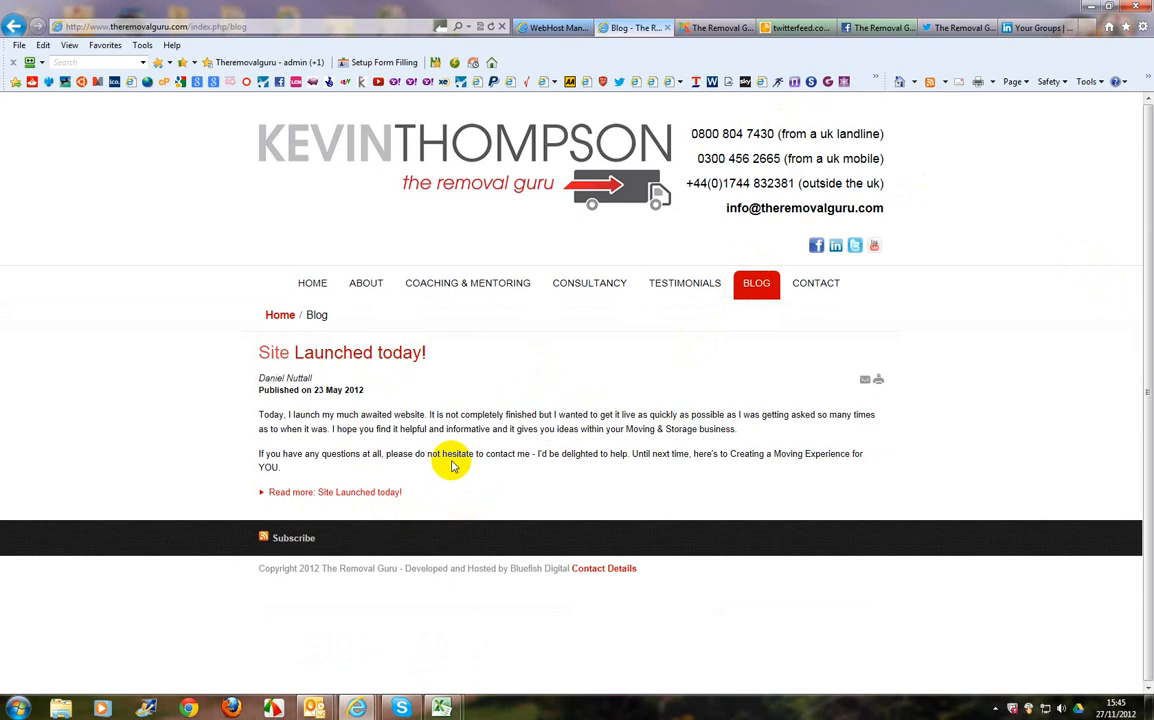
mouse_move(906, 320)
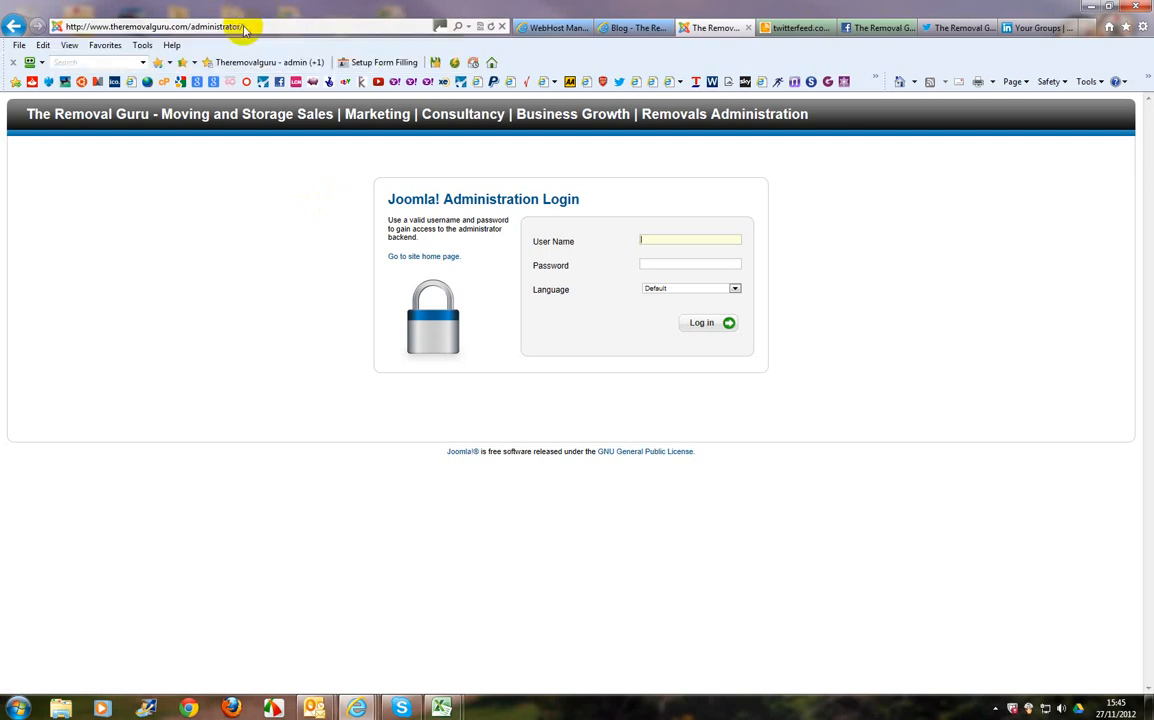
text(gerry.payne)
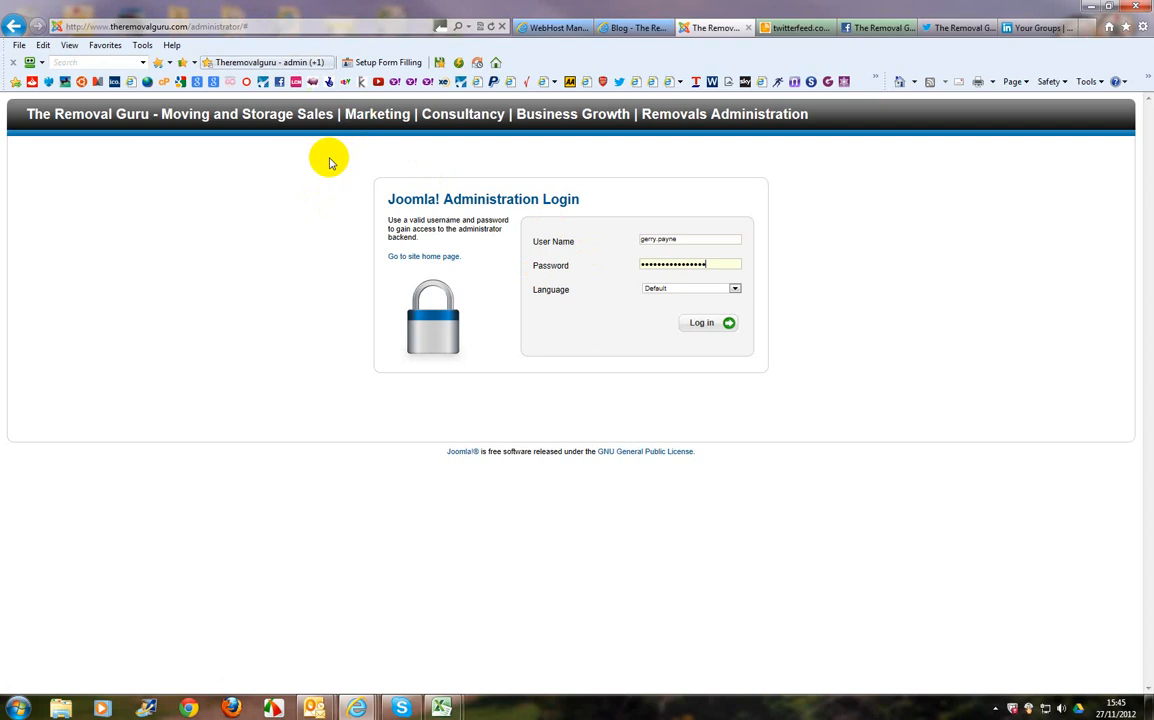
click(701, 322)
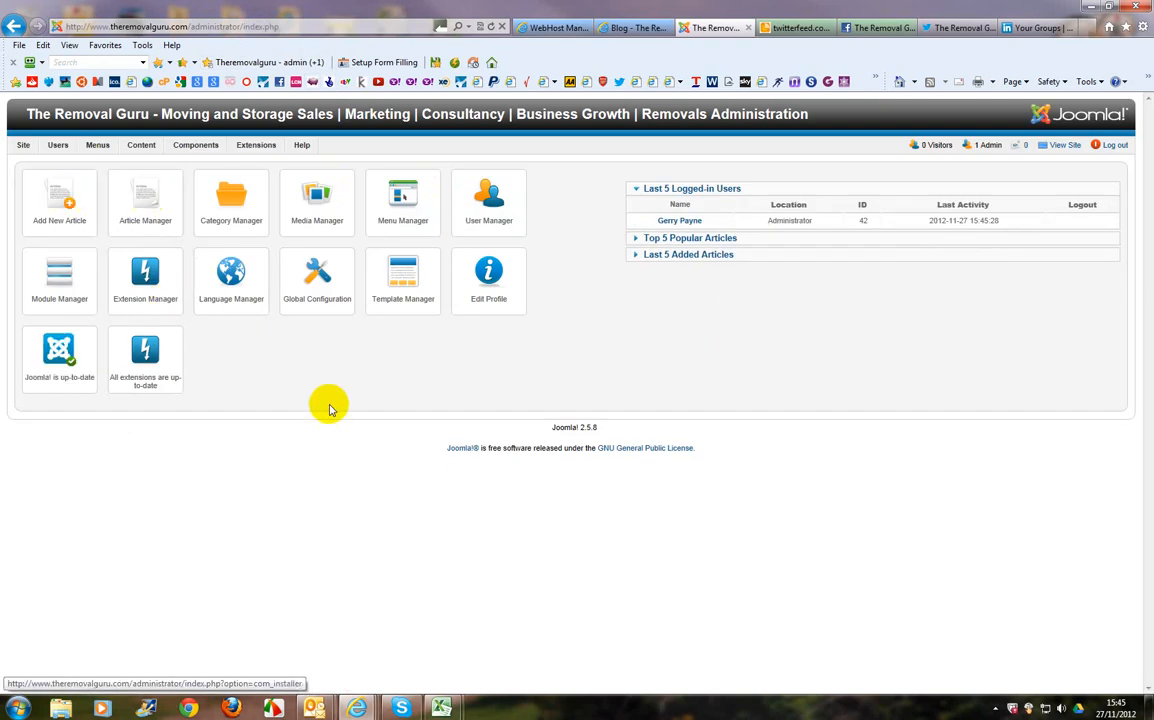
mouse_move(75, 238)
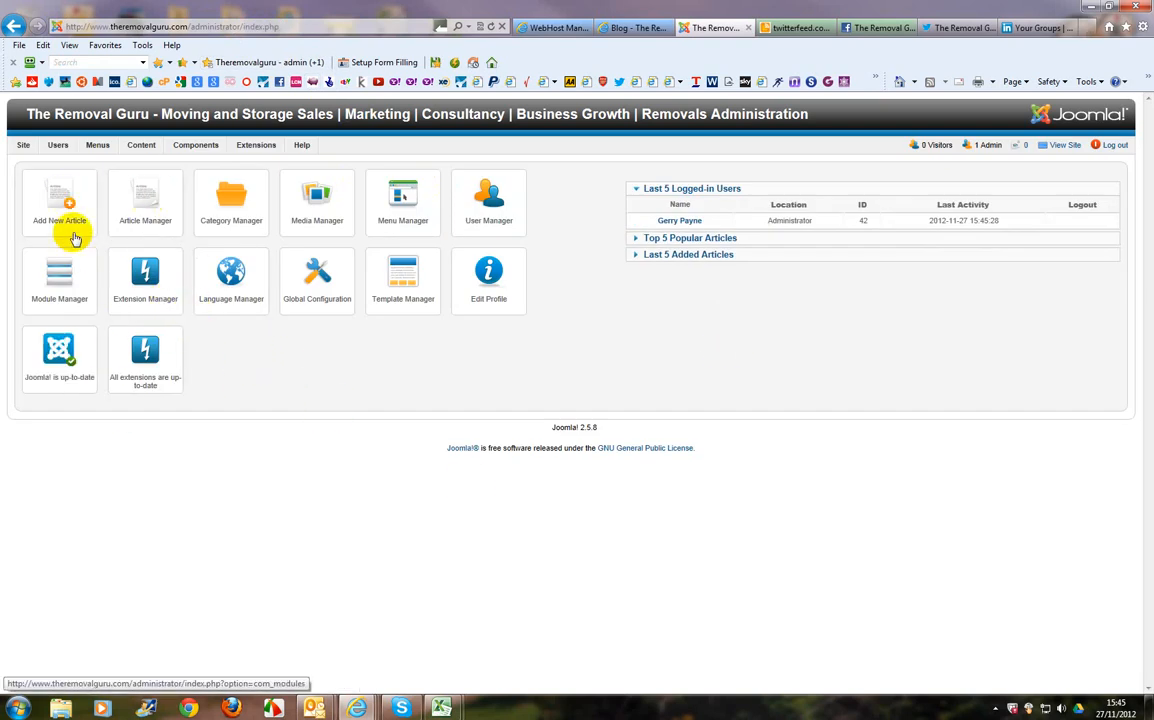
- Create a new article titled 'New blog' in the Blog category
click(59, 200)
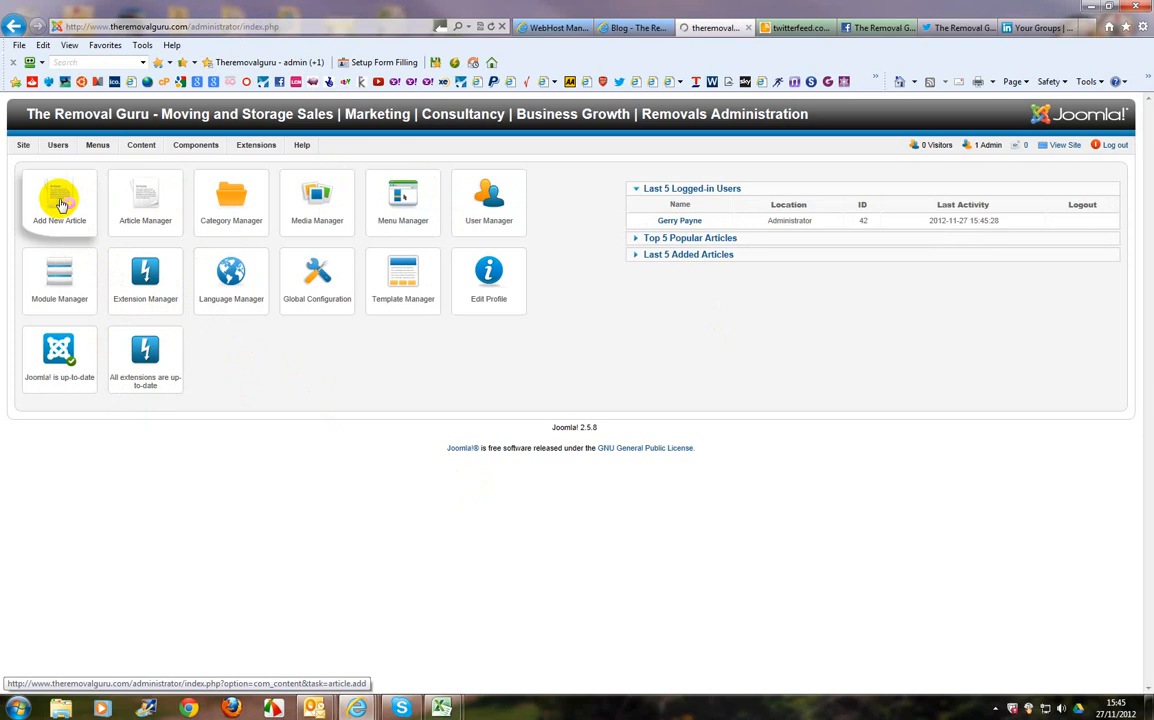
click(59, 202)
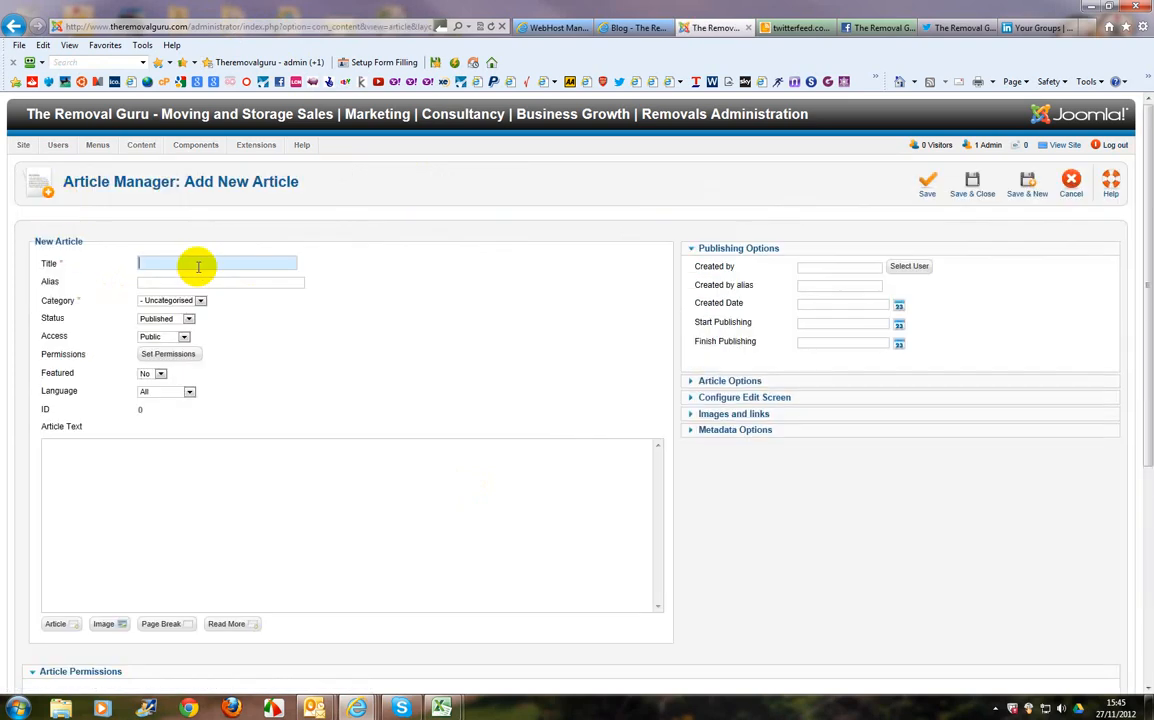
text(New blog)
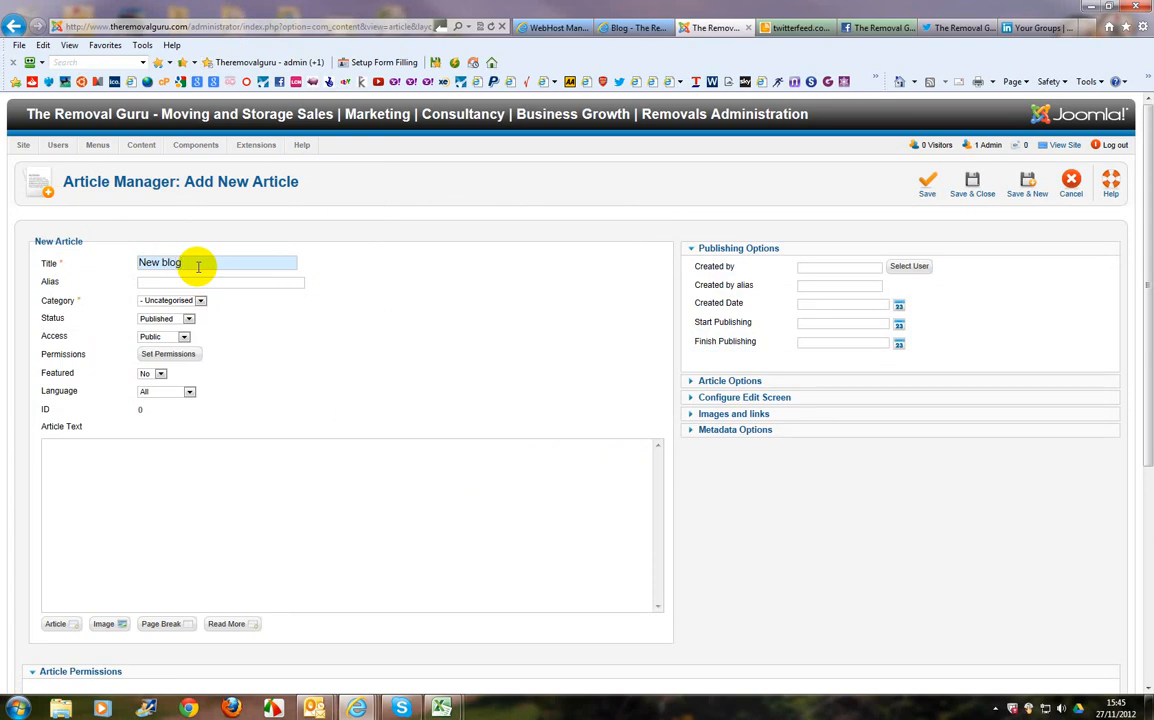
mouse_move(50, 282)
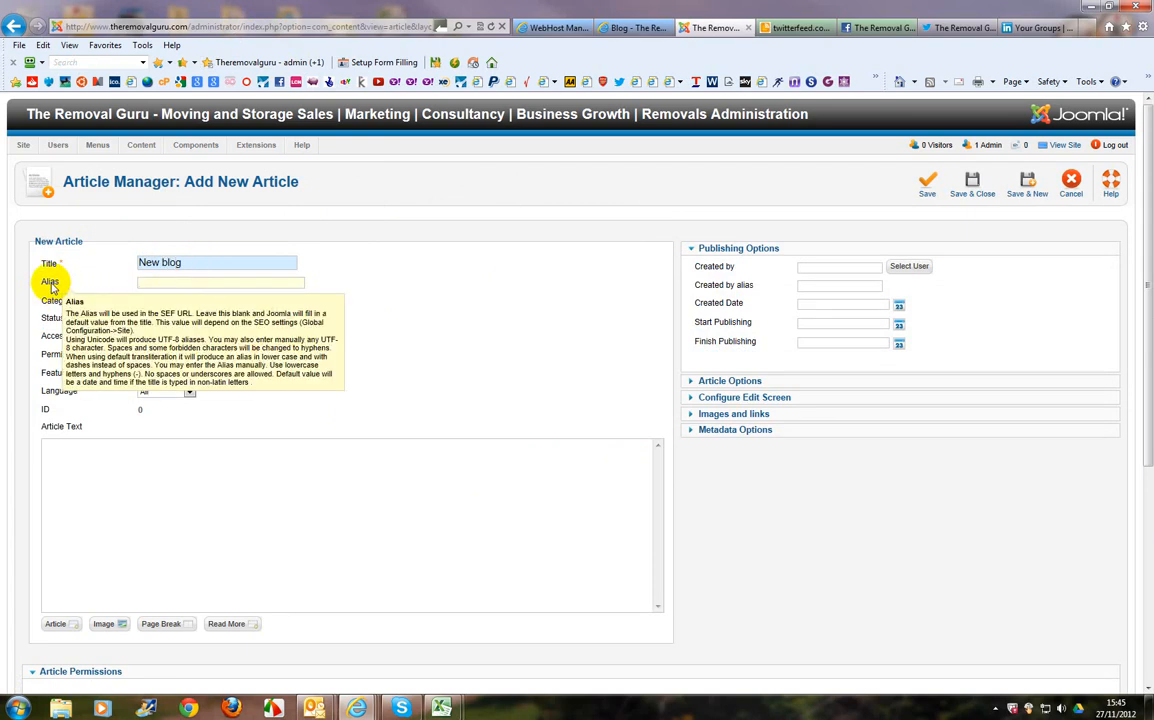
mouse_move(210, 318)
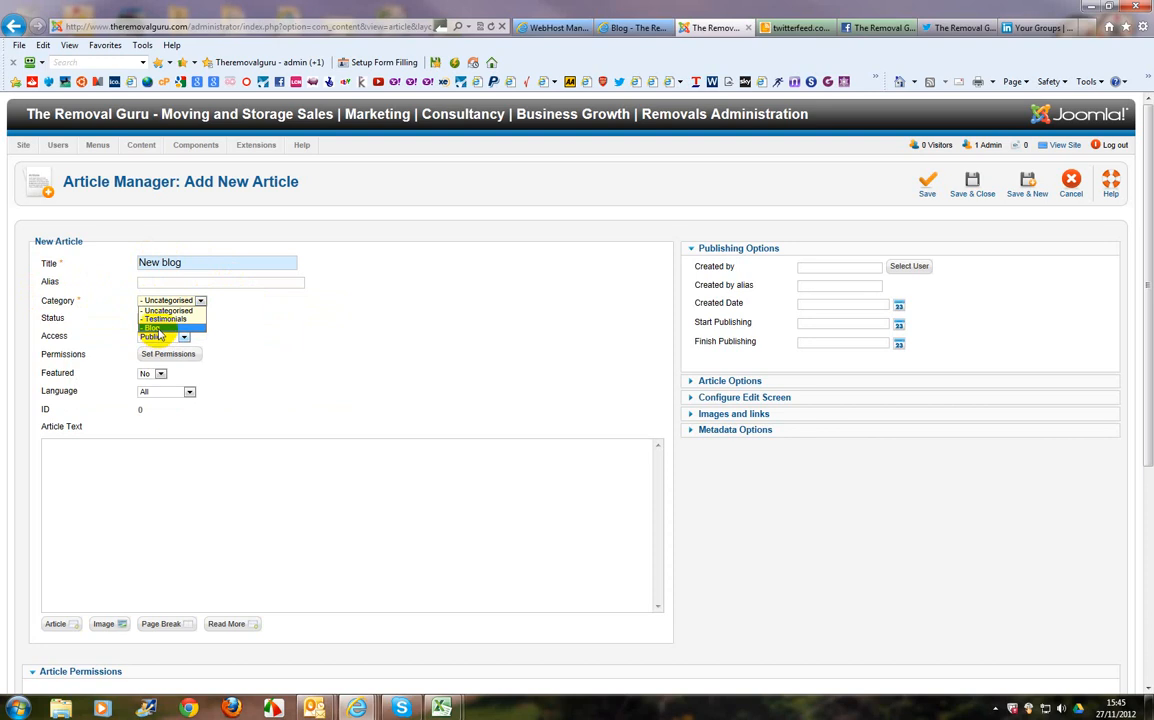
click(155, 328)
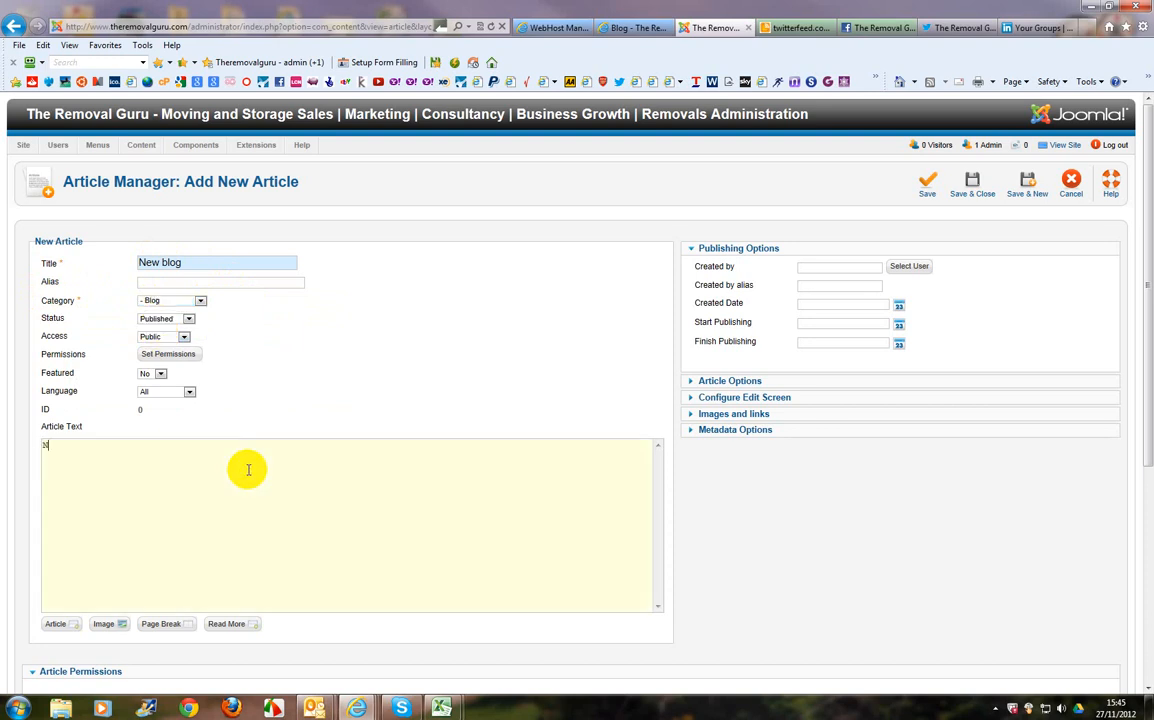
- Enter 'New blog text' as the article body
text(New blog te)
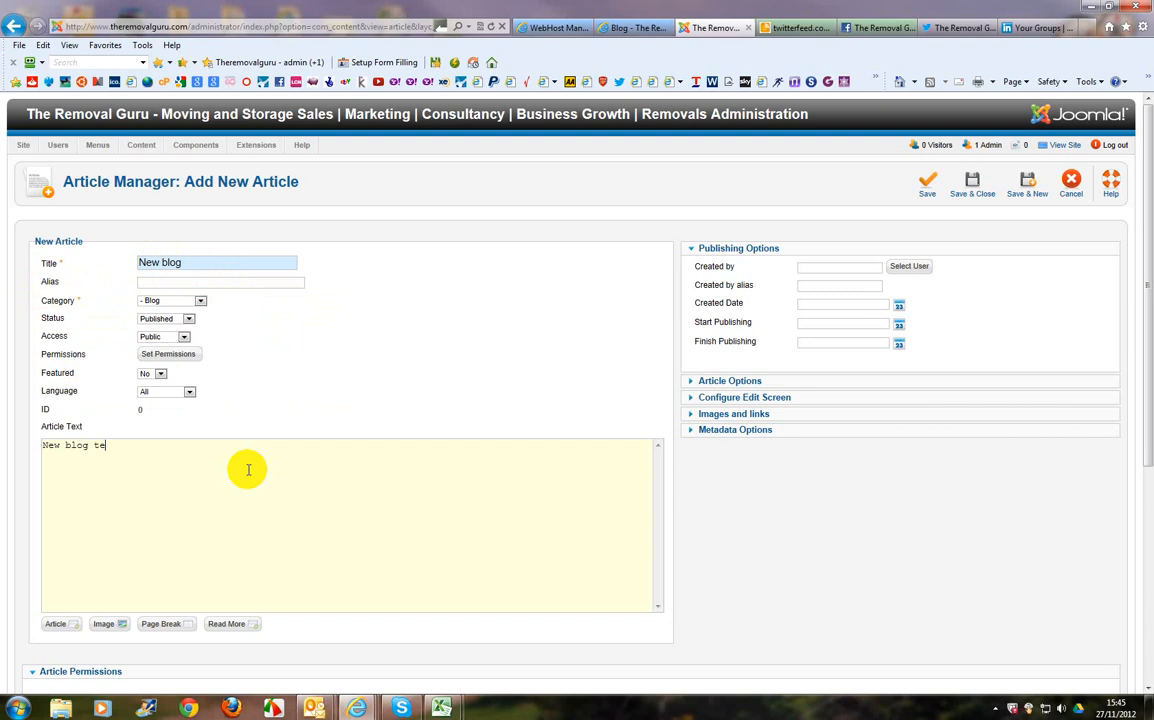
text(xt)
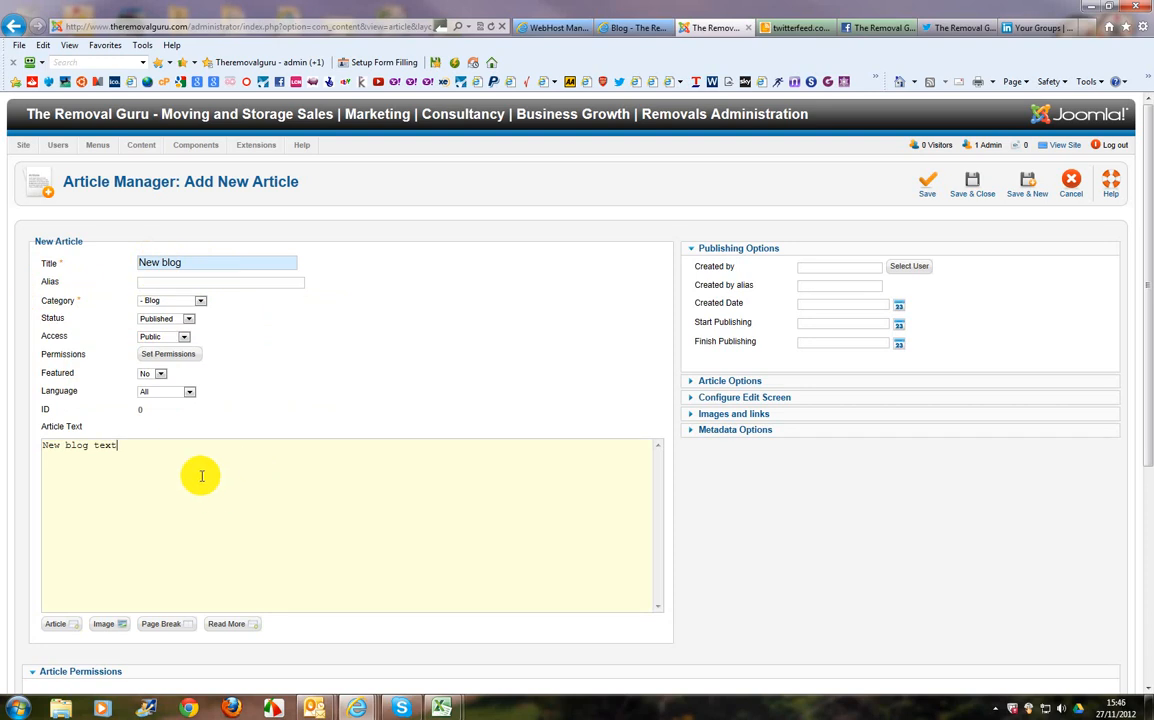
mouse_move(240, 450)
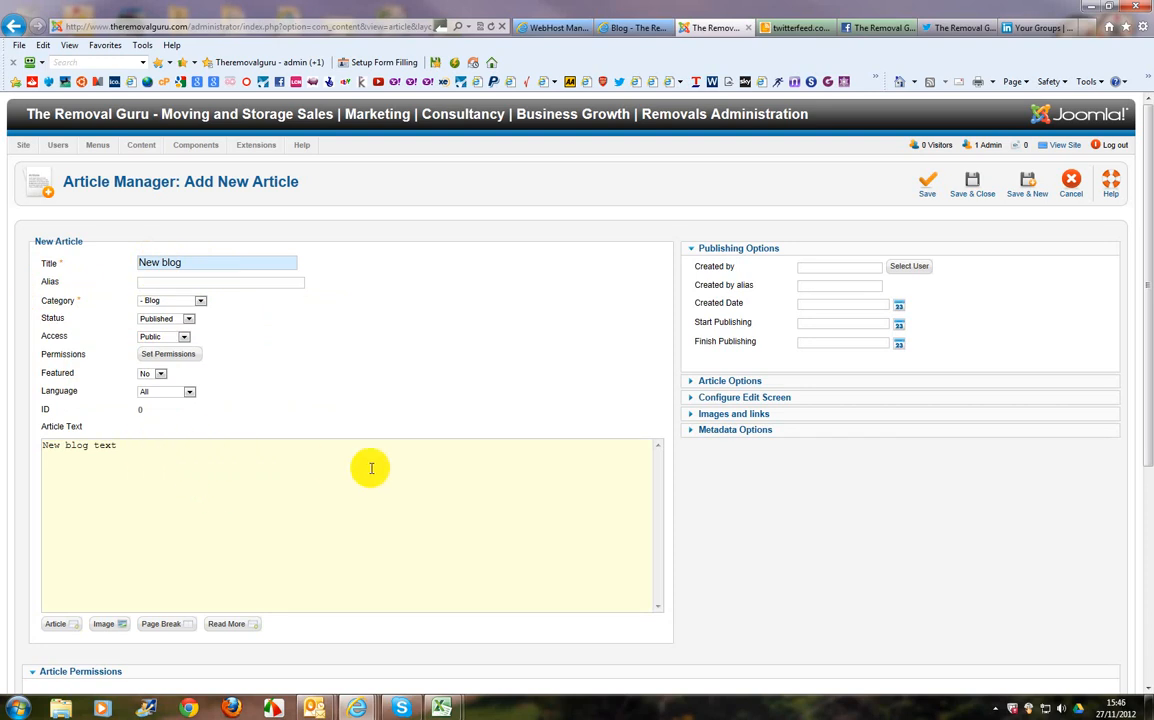
mouse_move(340, 471)
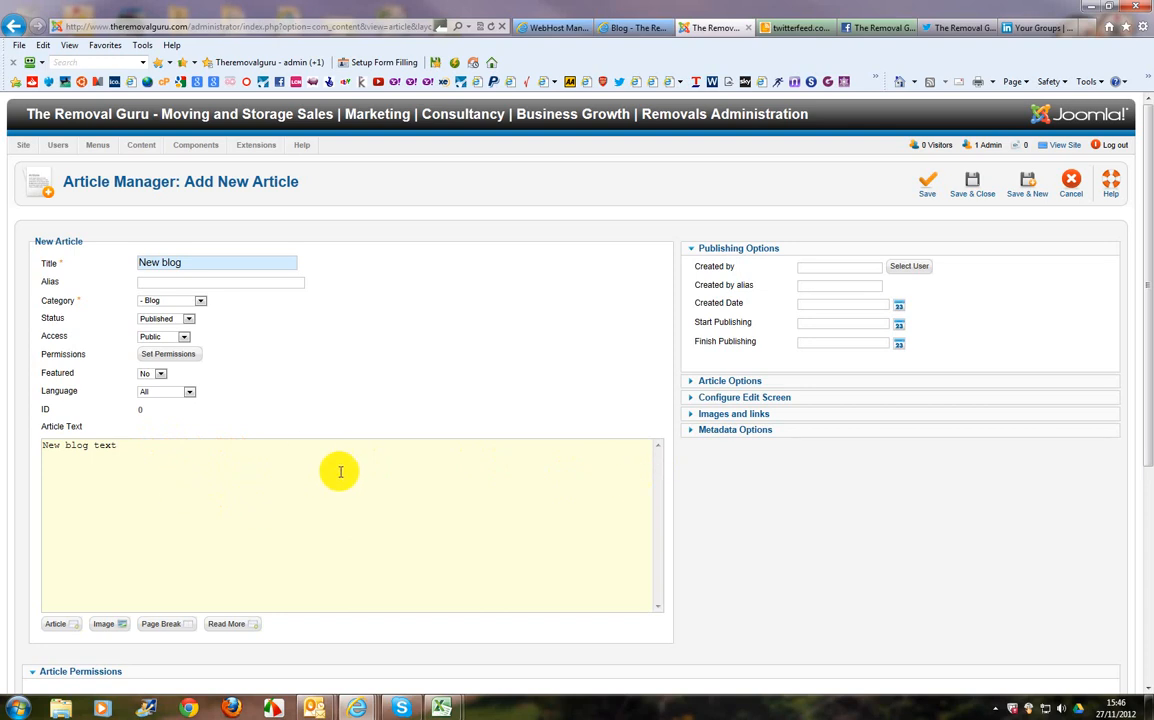
mouse_move(187, 469)
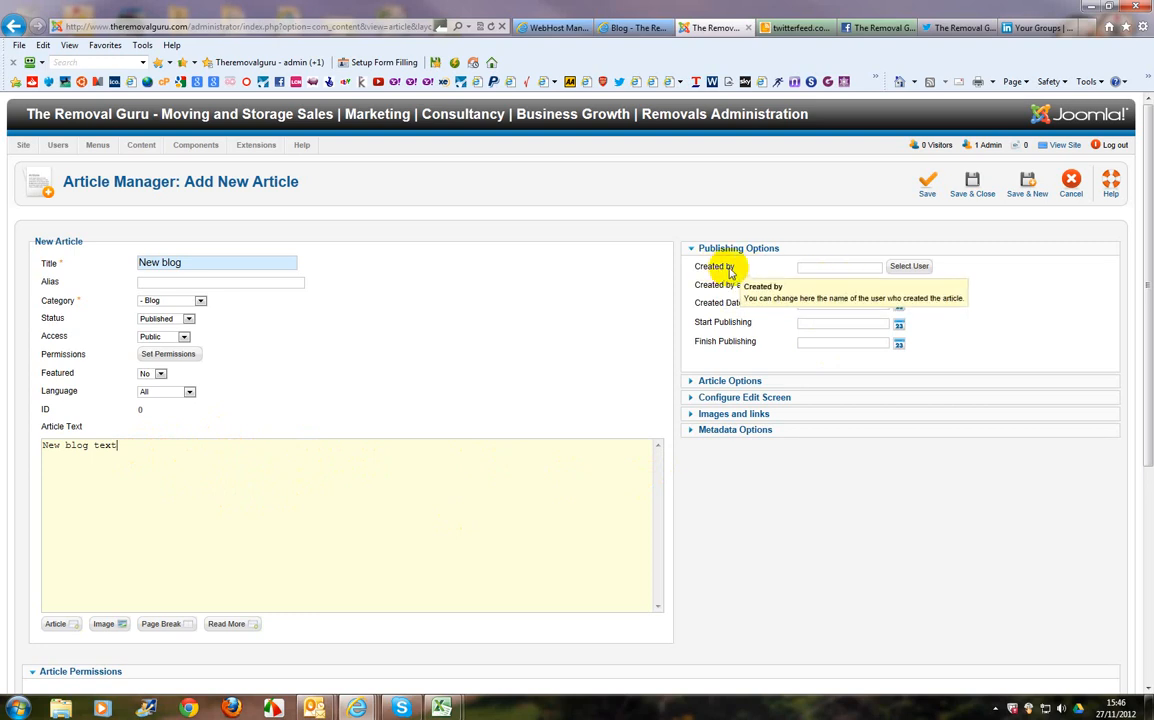
mouse_move(873, 270)
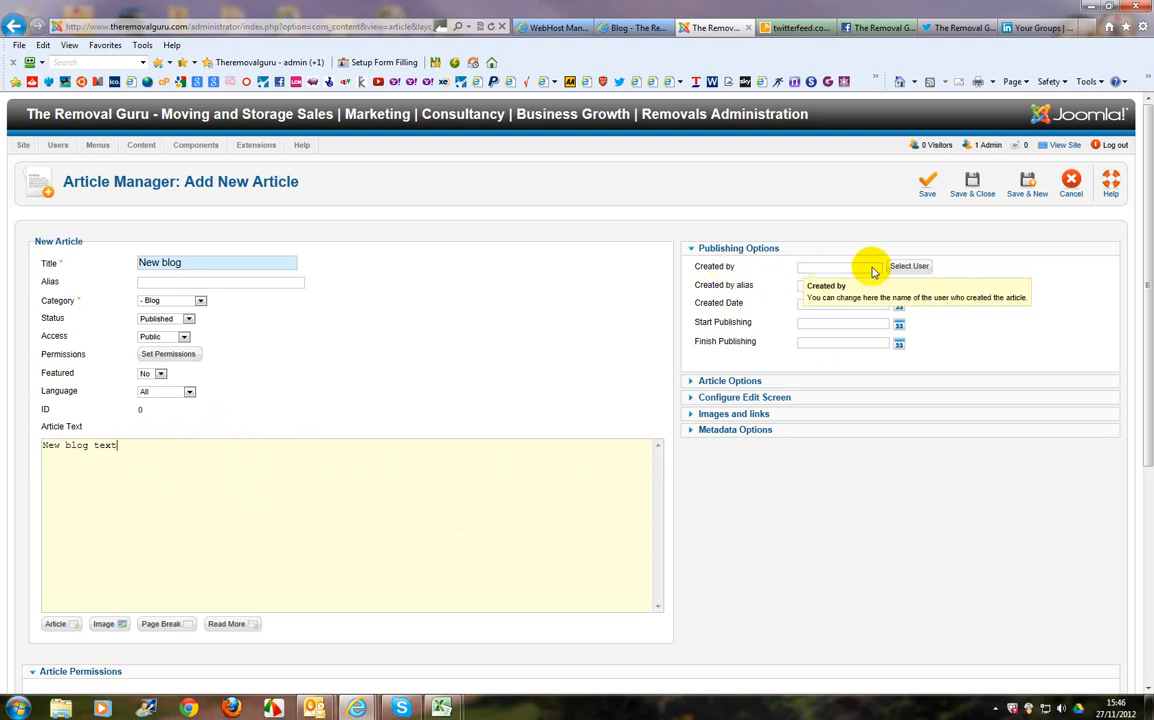
click(908, 266)
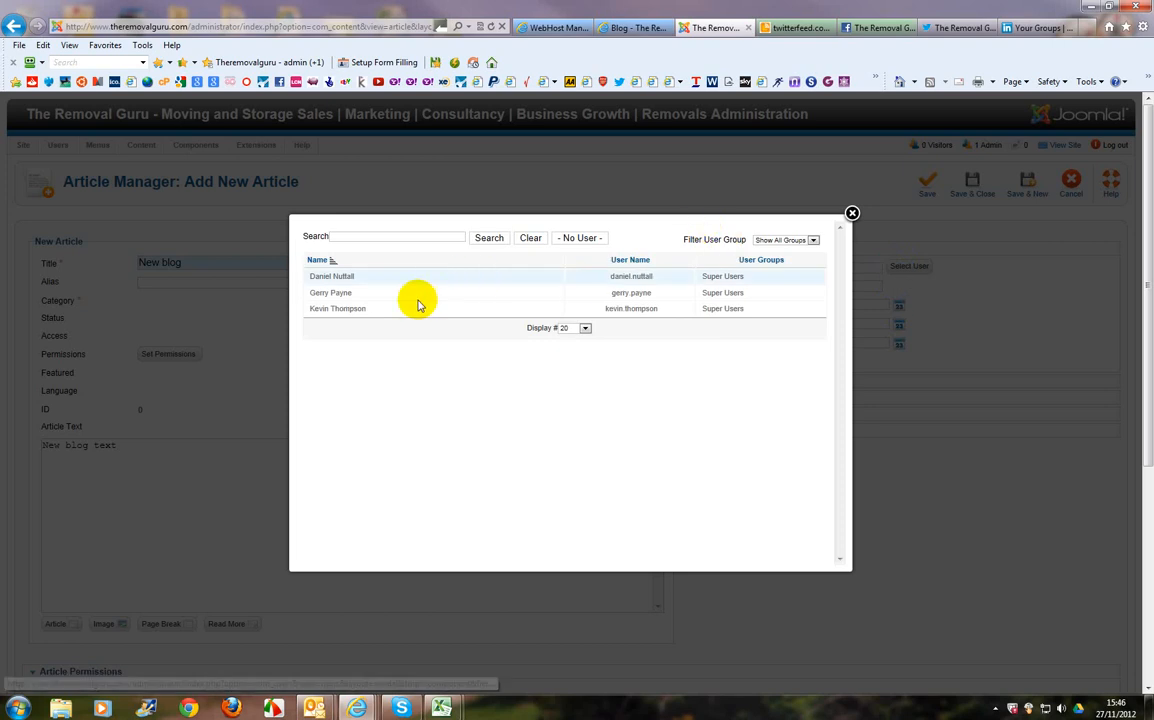
click(337, 308)
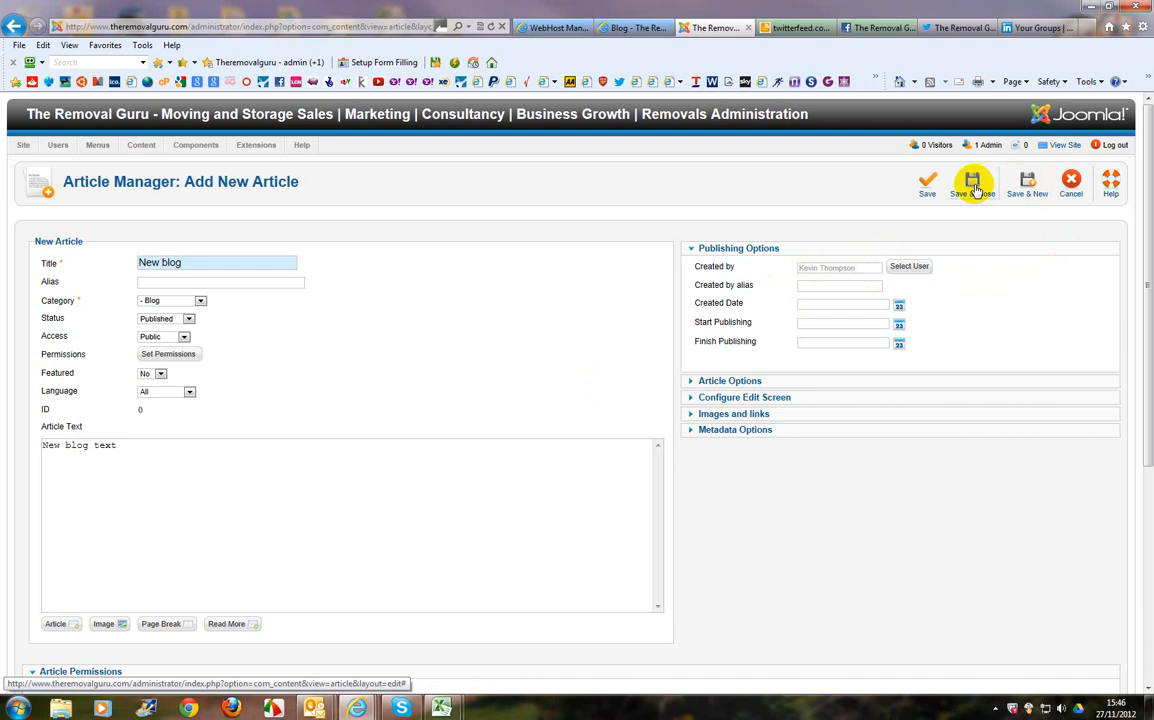
mouse_move(1071, 183)
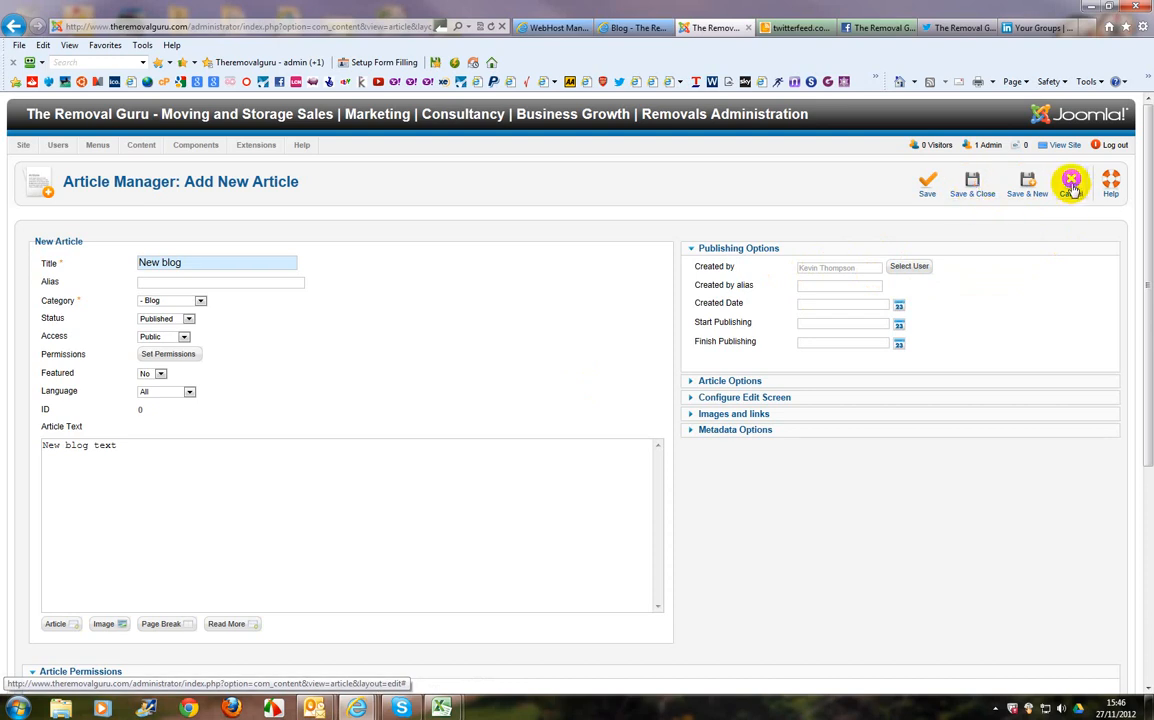
- Cancel the New blog draft, close 'Site Launched today!', and view the Twitterfeed dashboard
click(1070, 181)
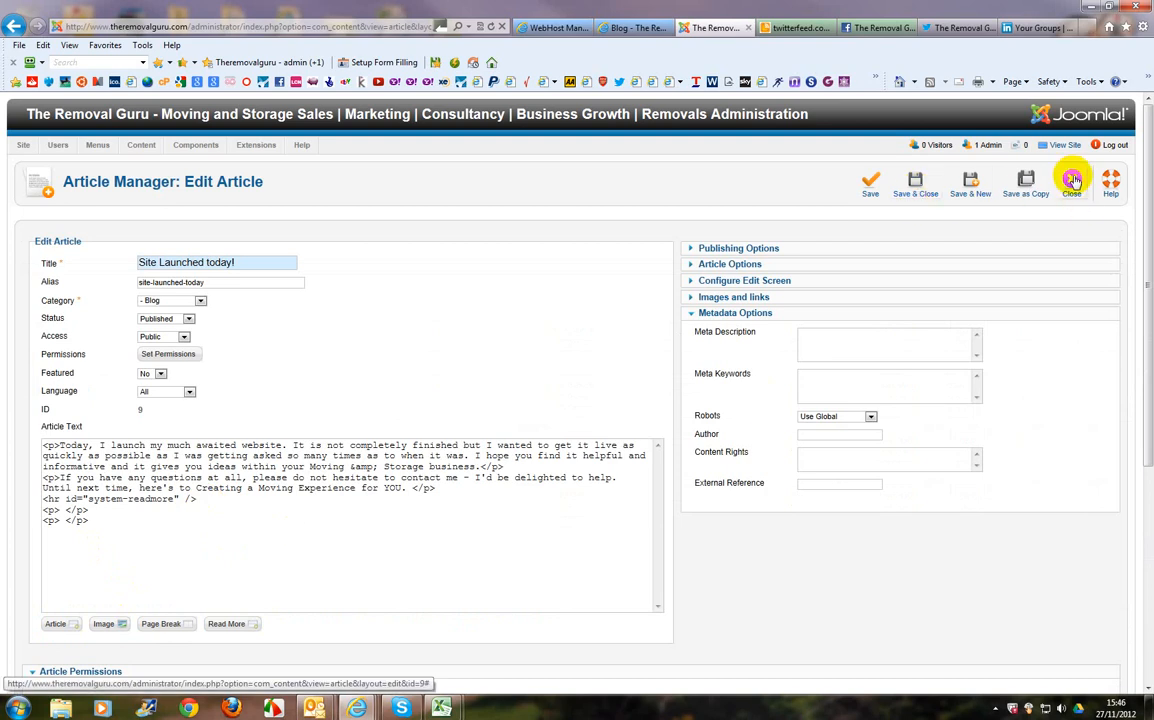
click(1071, 183)
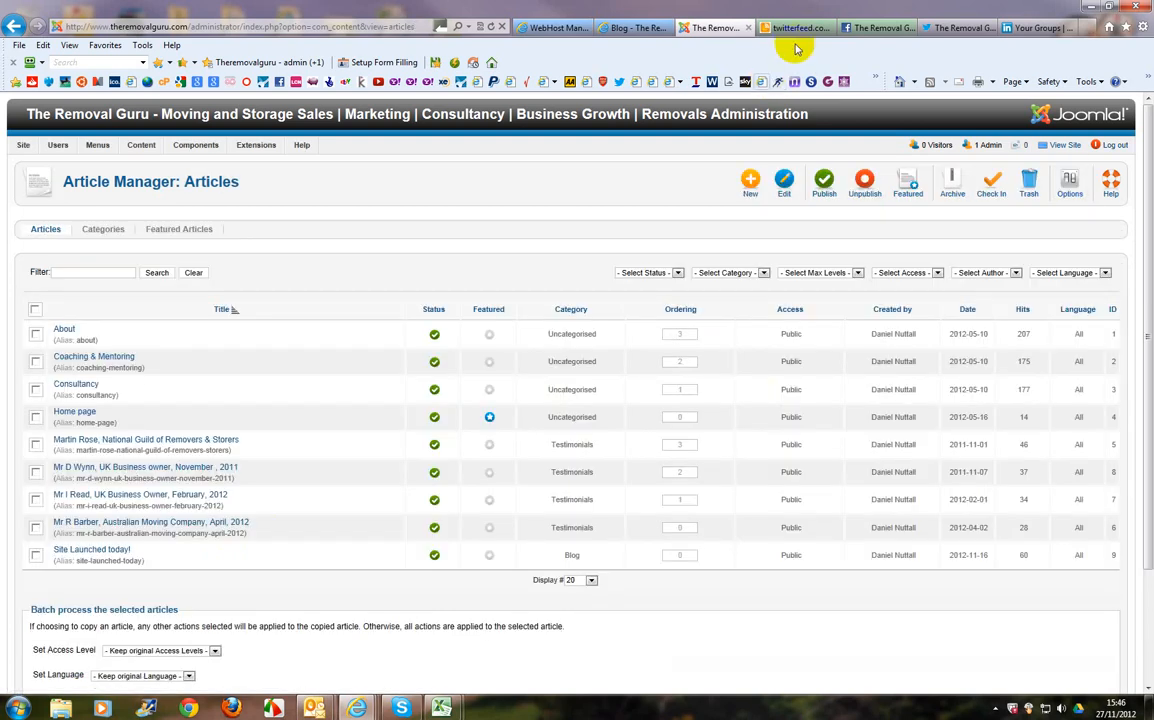
click(795, 27)
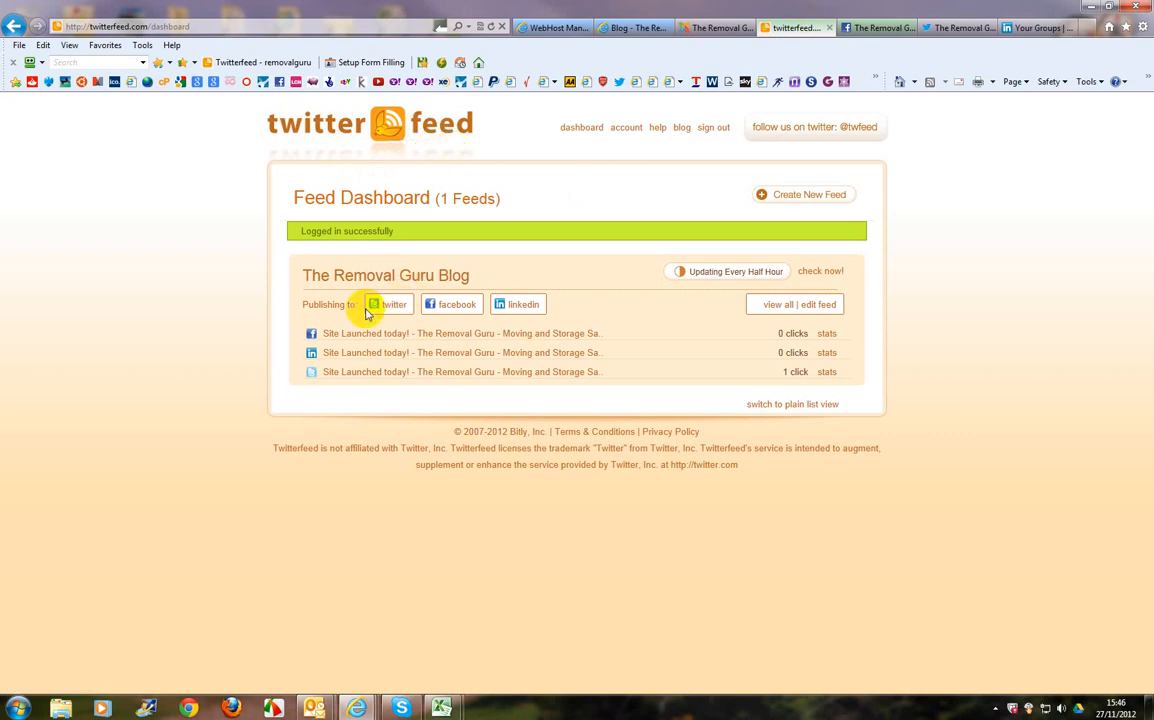
mouse_move(449, 331)
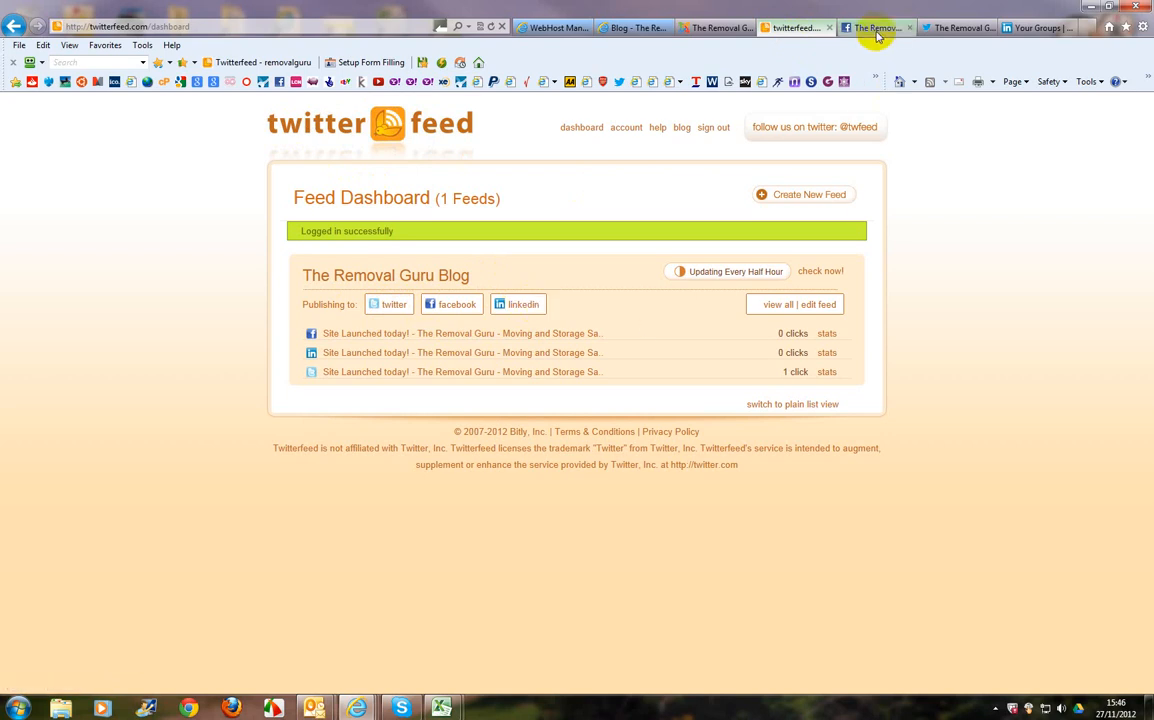
mouse_move(875, 27)
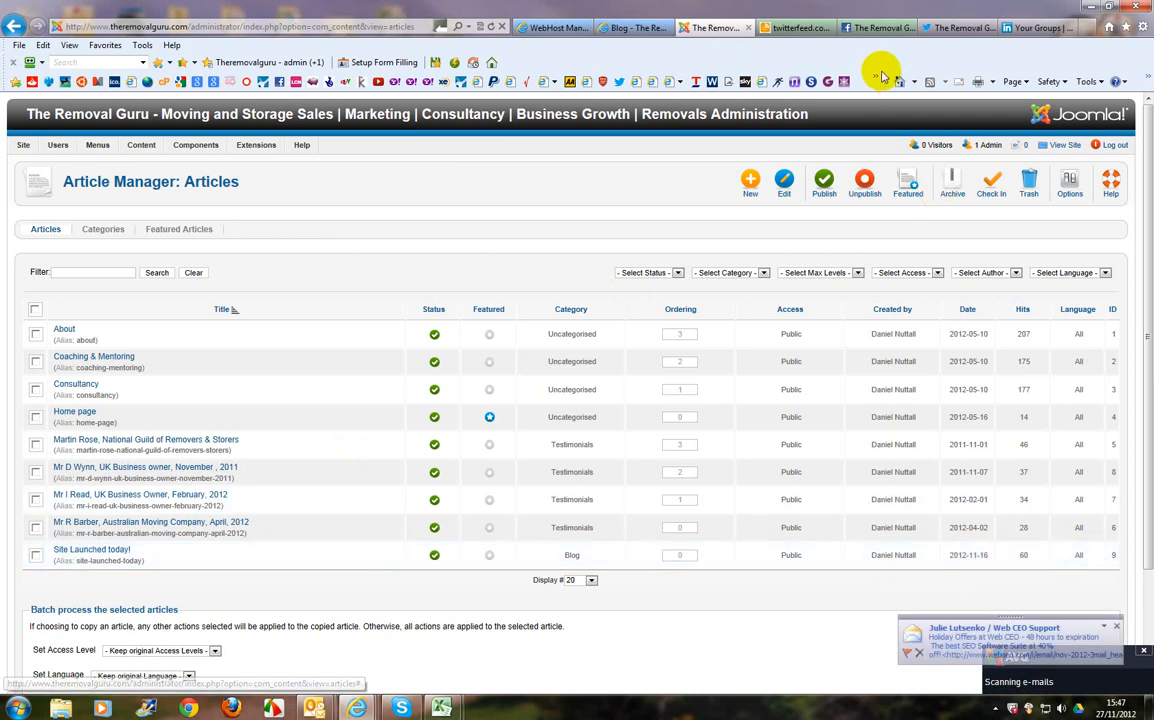
- Review the Twitterfeed dashboard, then view the 'Site Launched today!' post on Facebook
click(795, 27)
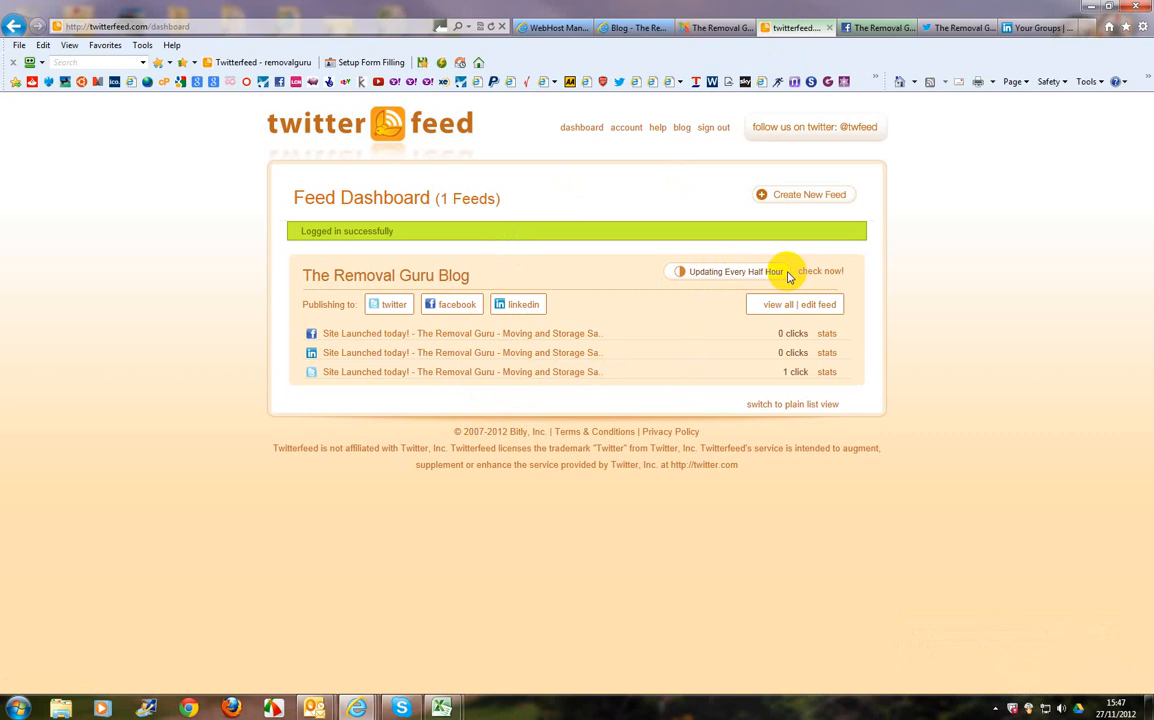
mouse_move(775, 262)
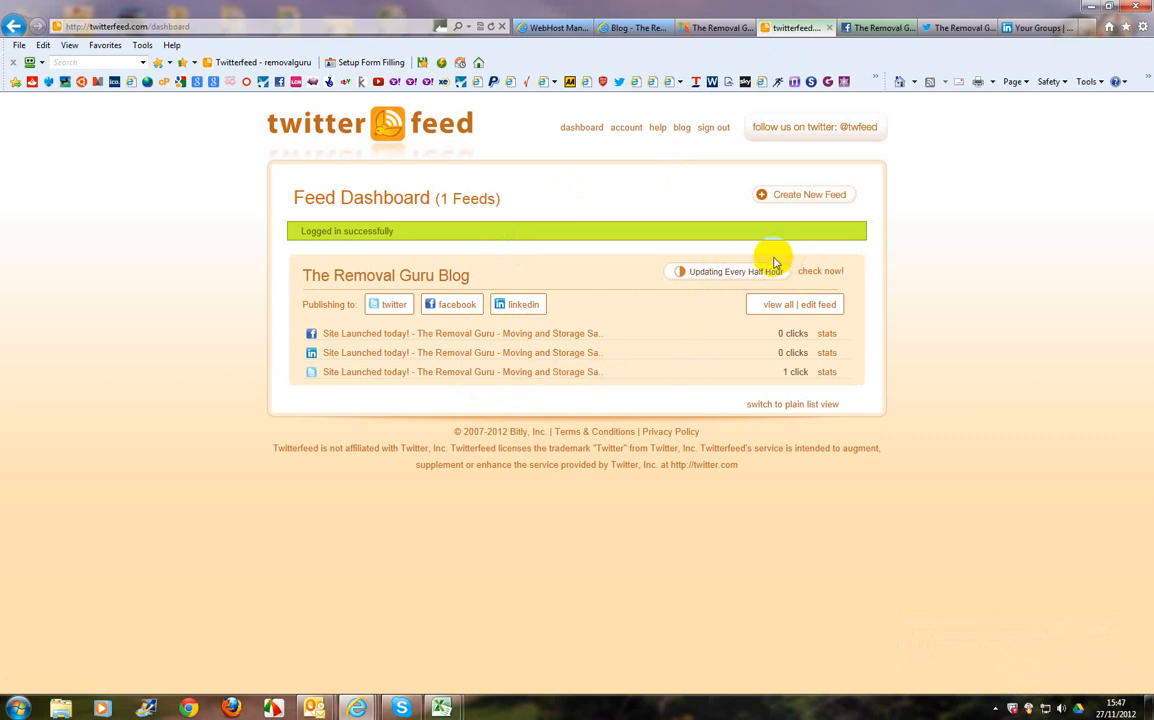
mouse_move(799, 266)
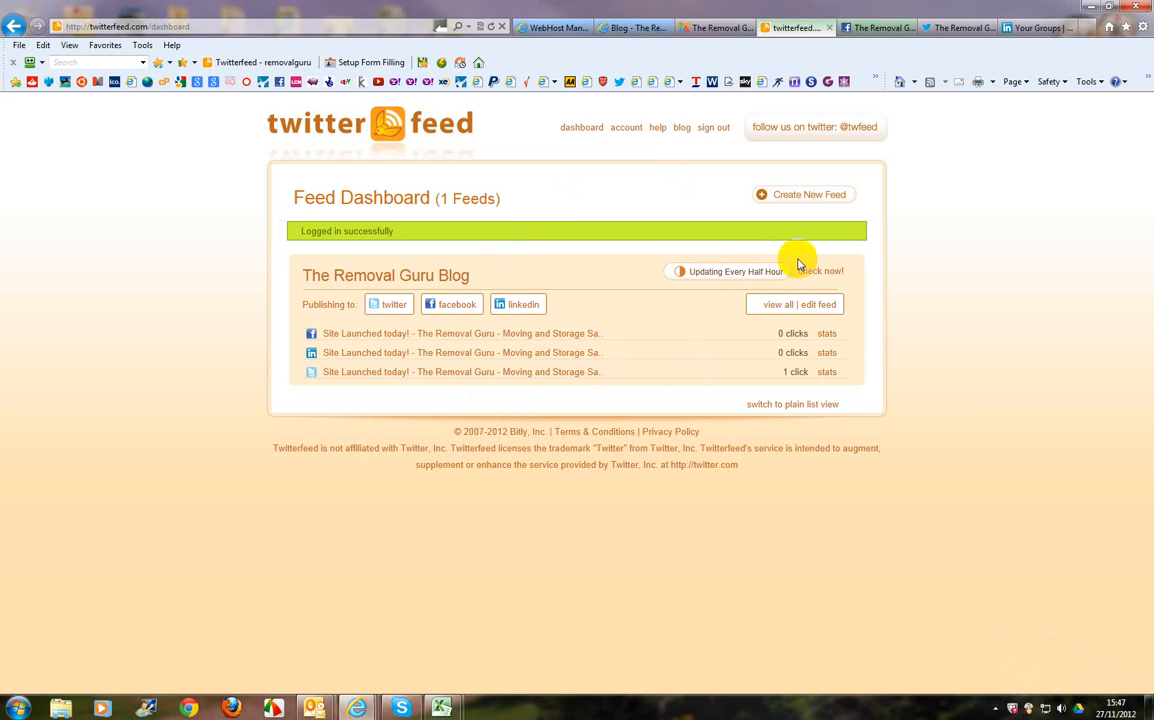
mouse_move(877, 54)
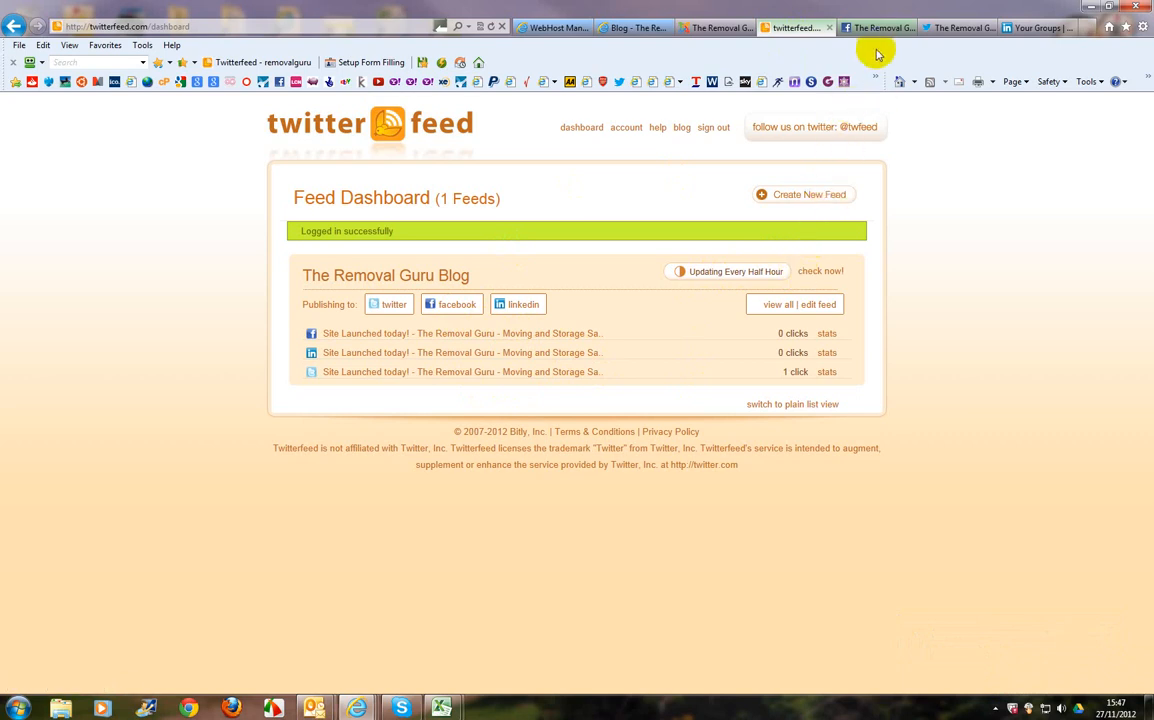
mouse_move(883, 44)
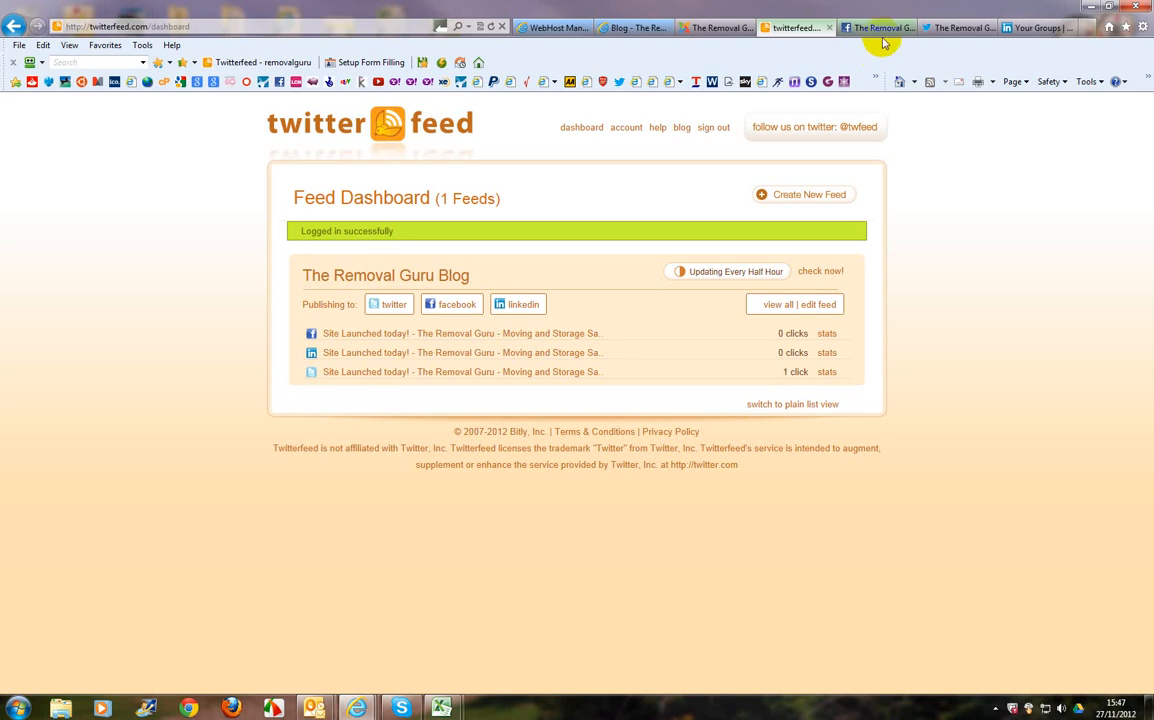
click(878, 27)
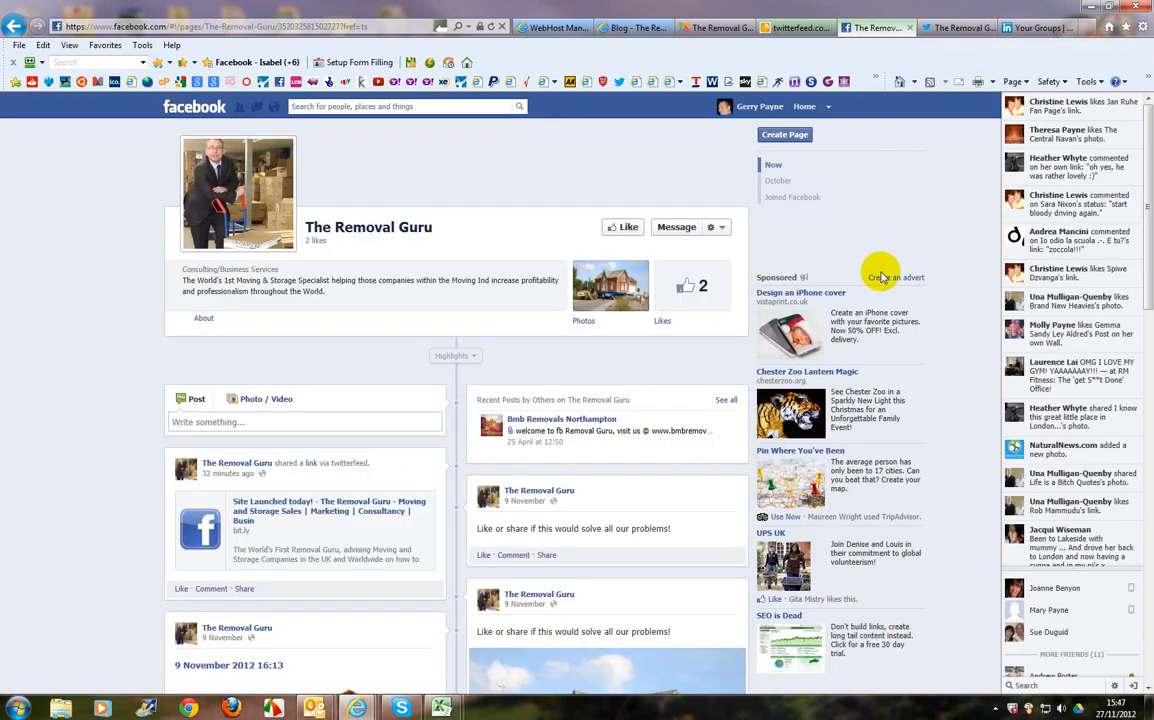
mouse_move(266, 518)
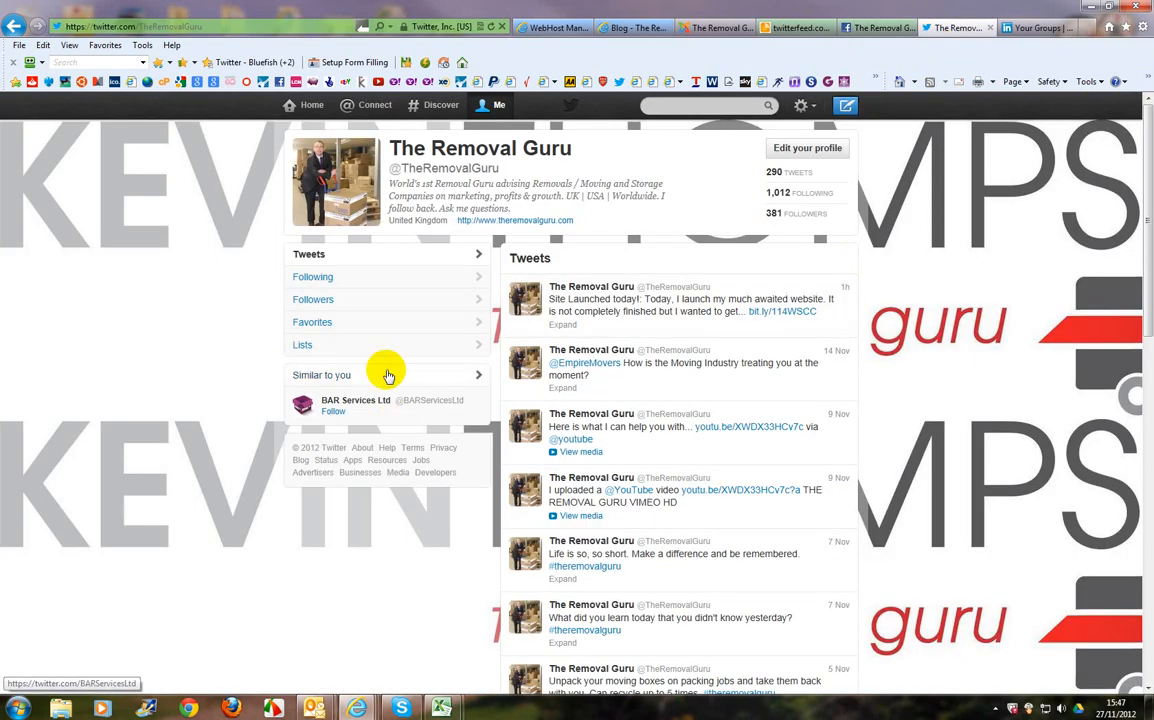
mouse_move(713, 311)
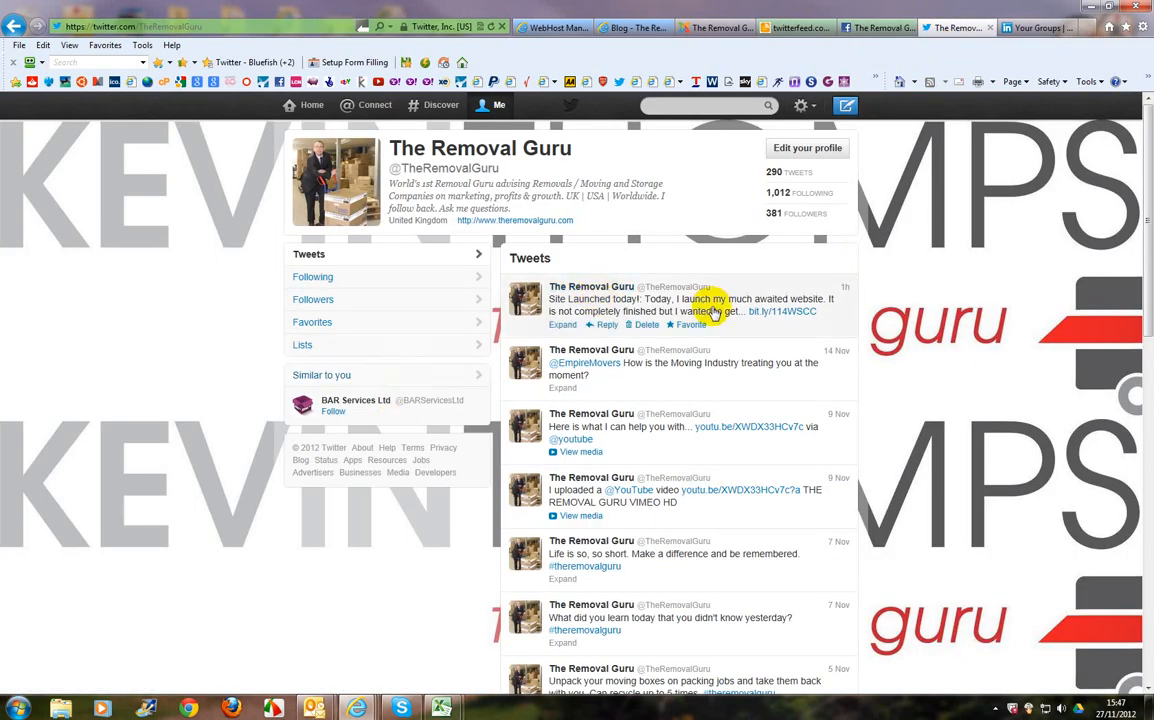
- Check the 'Site Launched today!' tweet, then view the LinkedIn group settings
click(1037, 27)
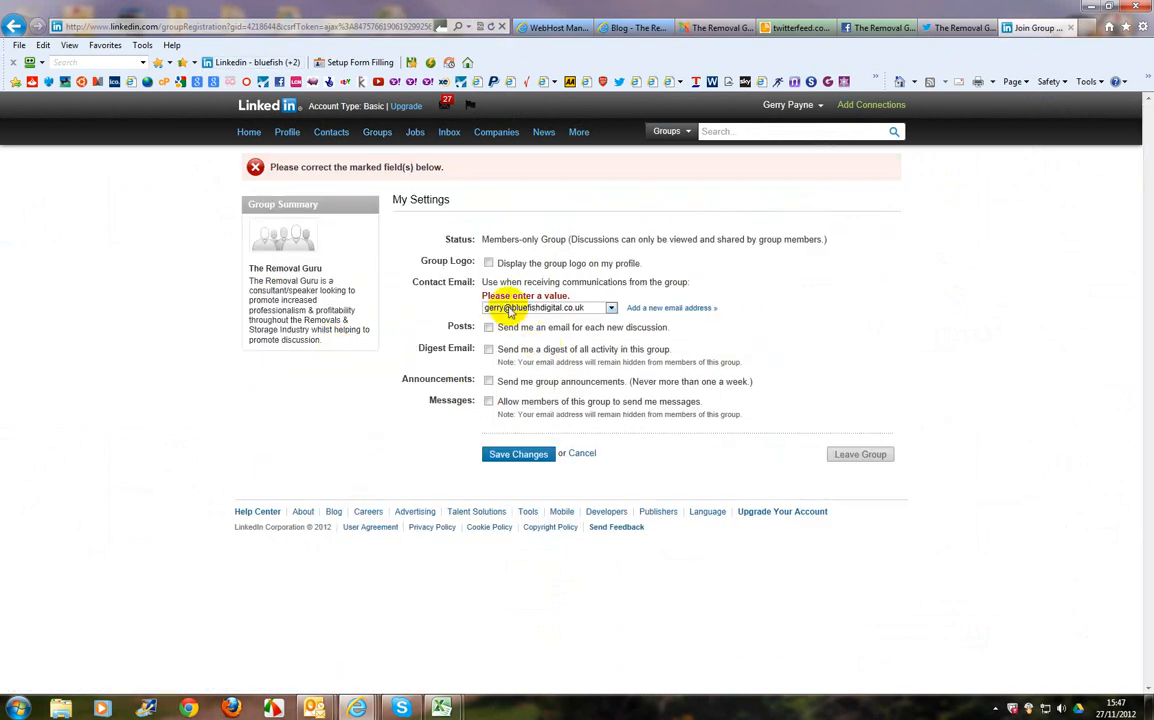
mouse_move(582, 453)
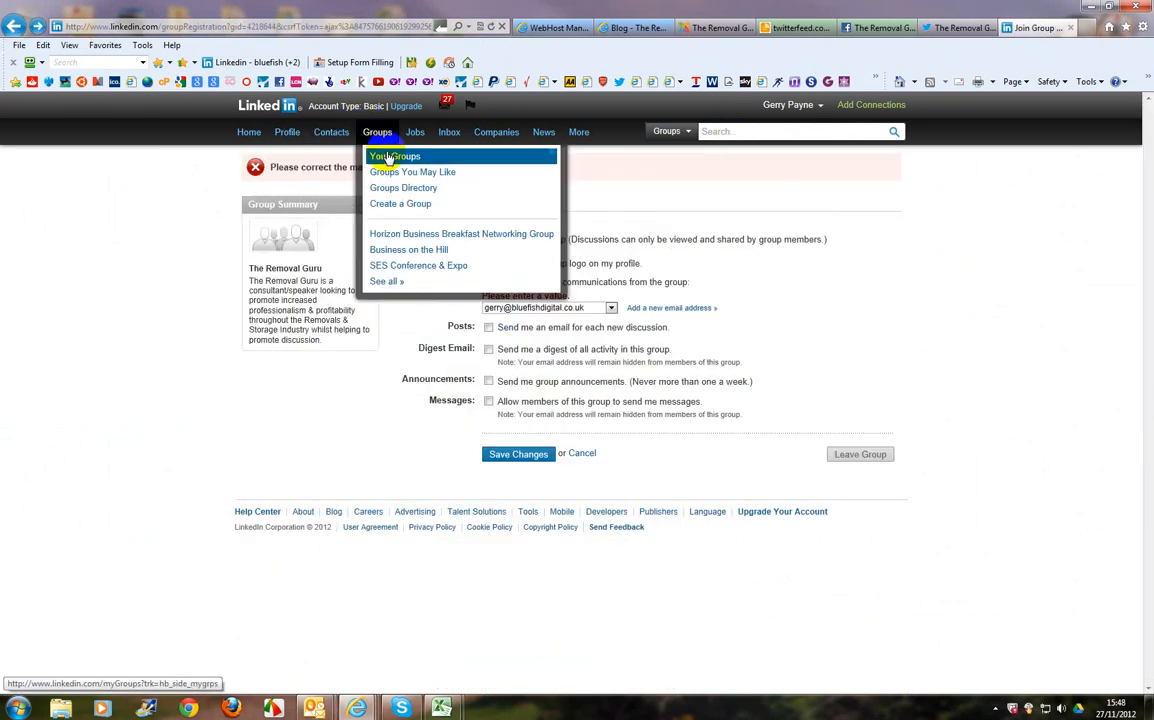
- View LinkedIn Your Groups, then return via Twitterfeed to Joomla's Article Manager
click(395, 156)
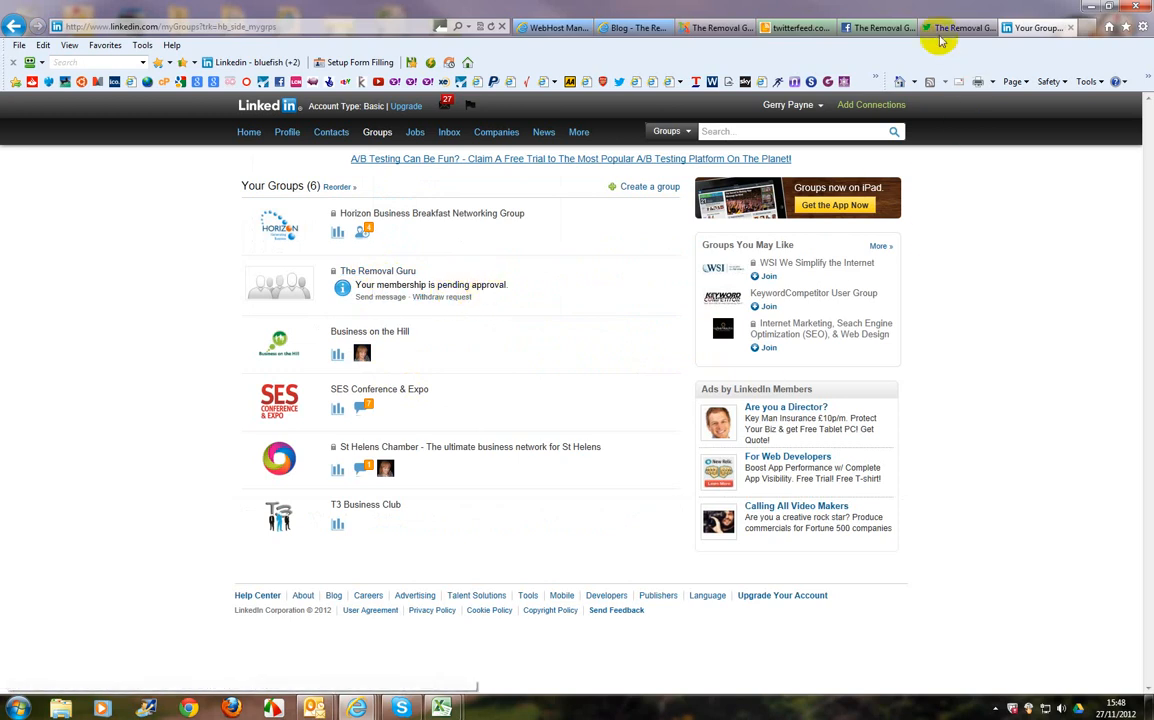
click(795, 27)
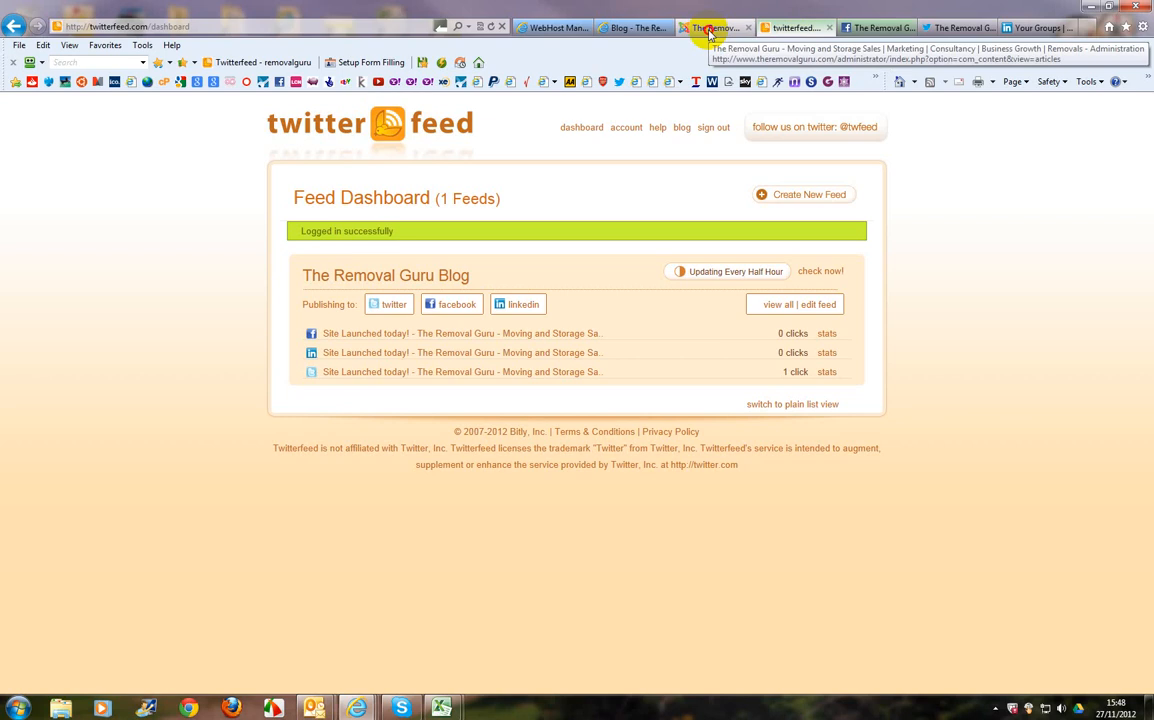
click(715, 27)
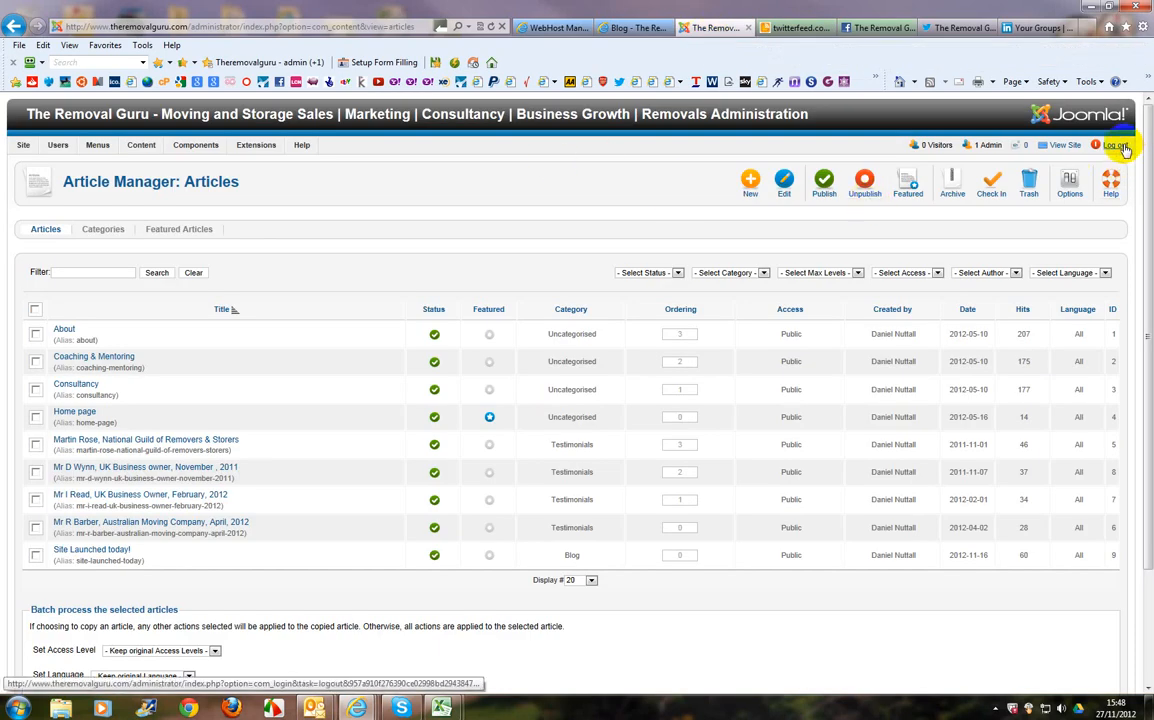